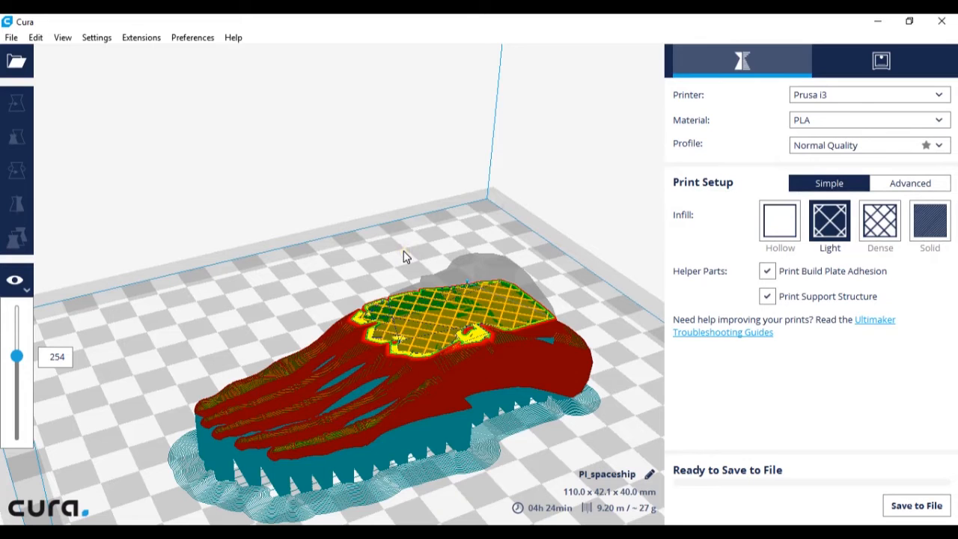
mouse_move(409, 253)
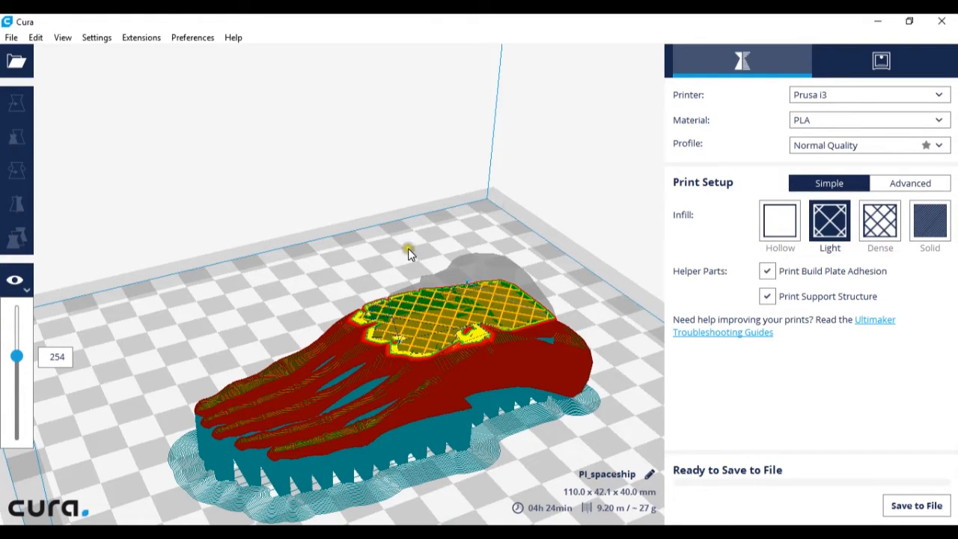
mouse_move(416, 249)
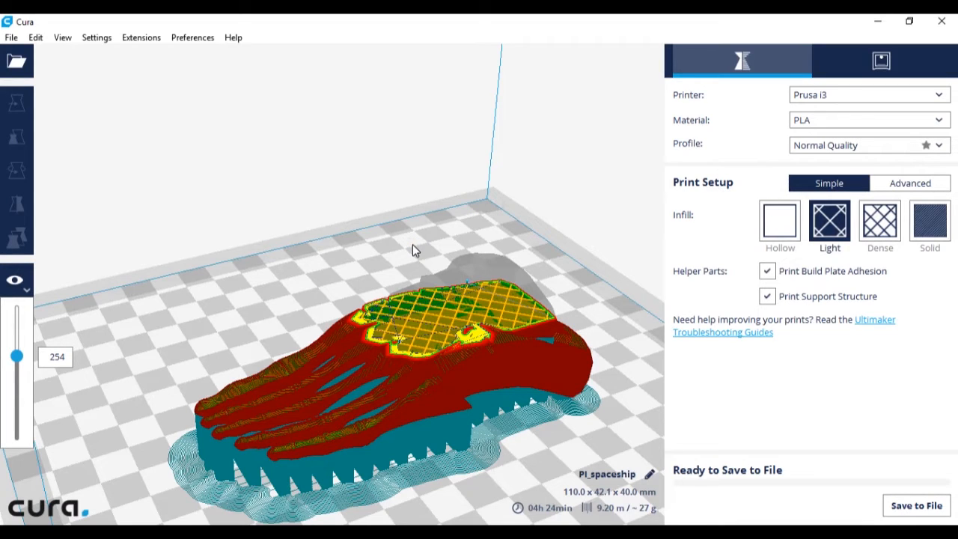
mouse_move(638, 290)
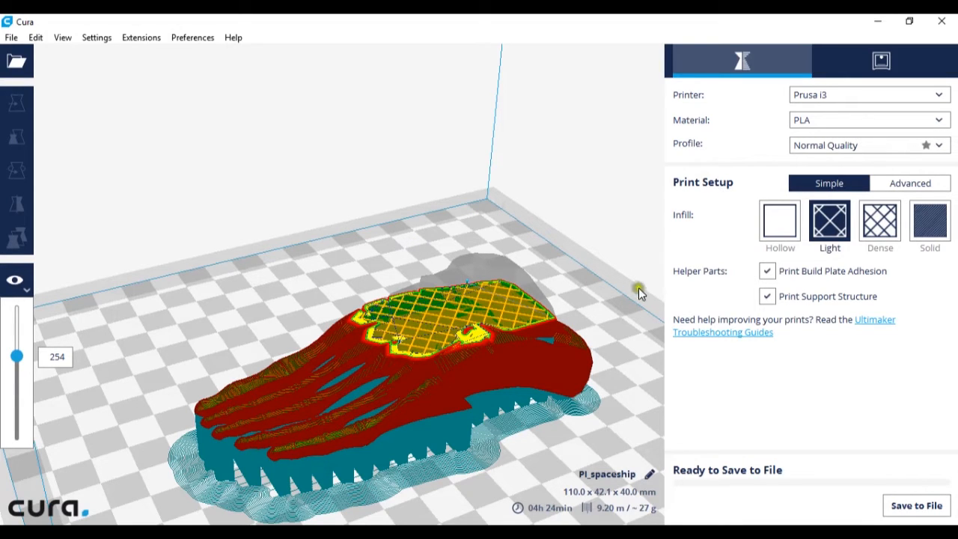
mouse_move(735, 287)
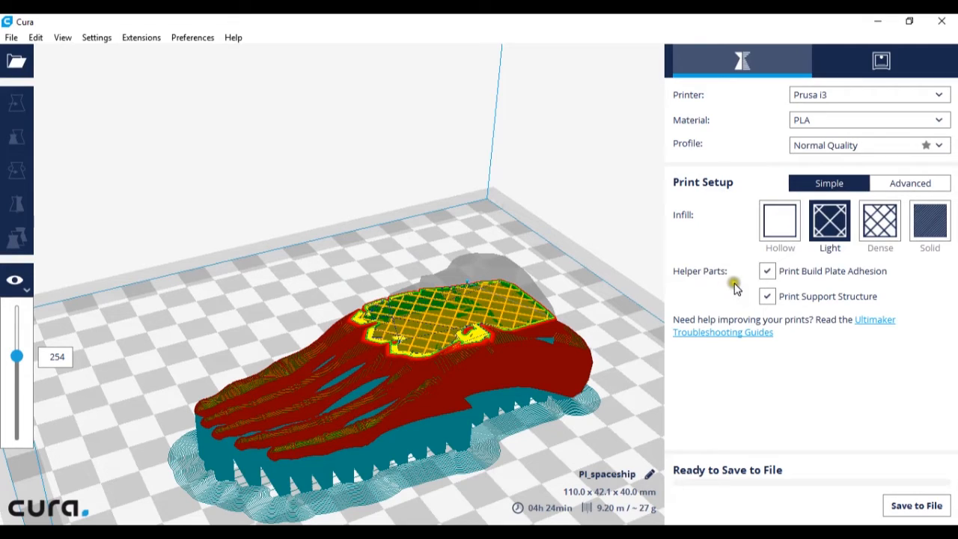
mouse_move(907, 282)
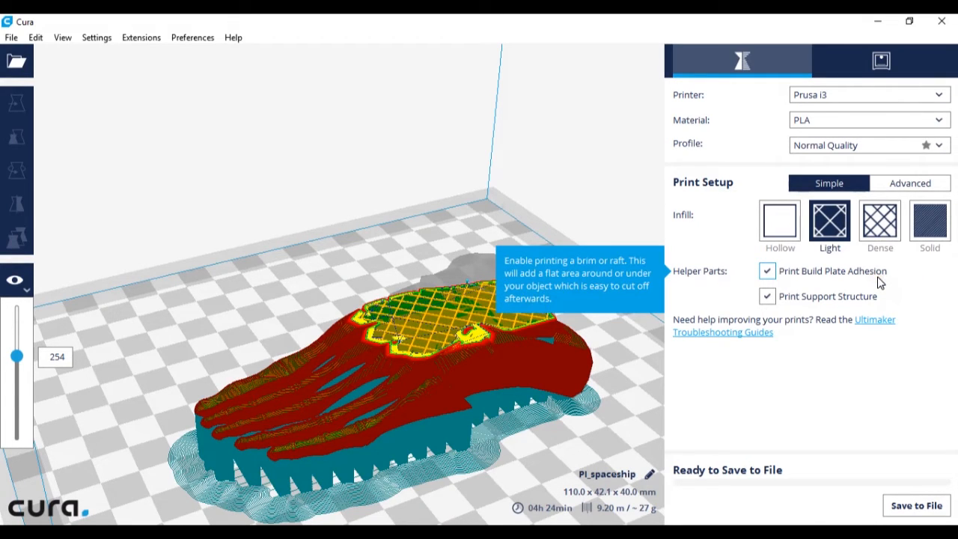
mouse_move(790, 309)
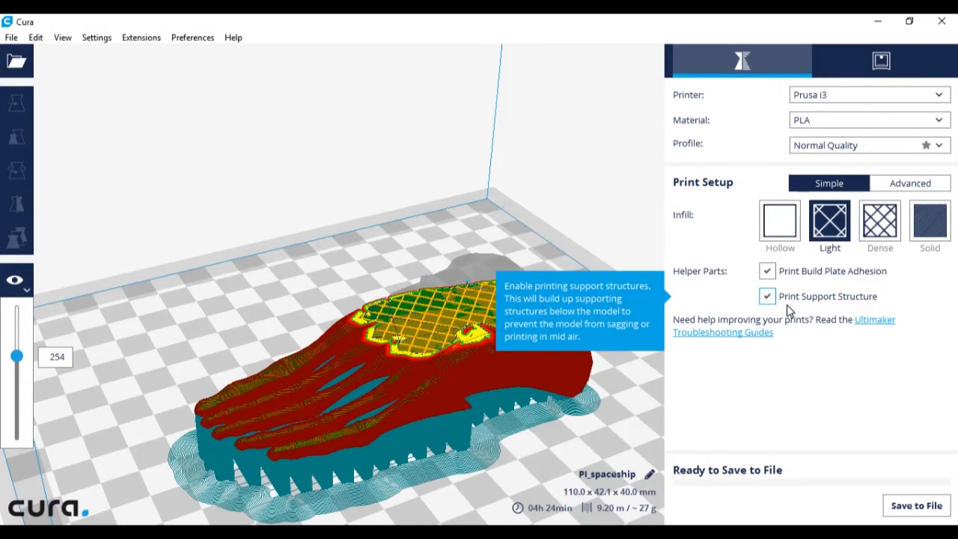
mouse_move(501, 452)
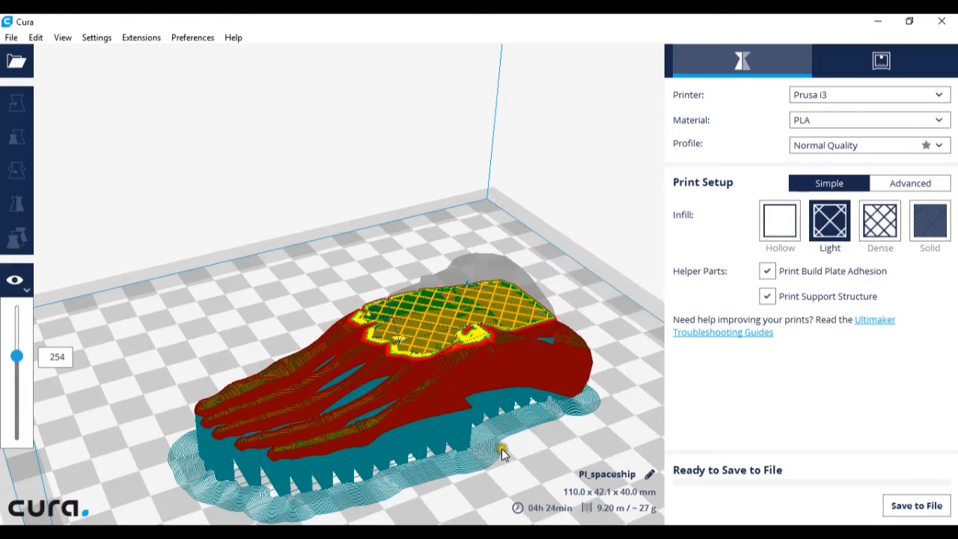
mouse_move(195, 482)
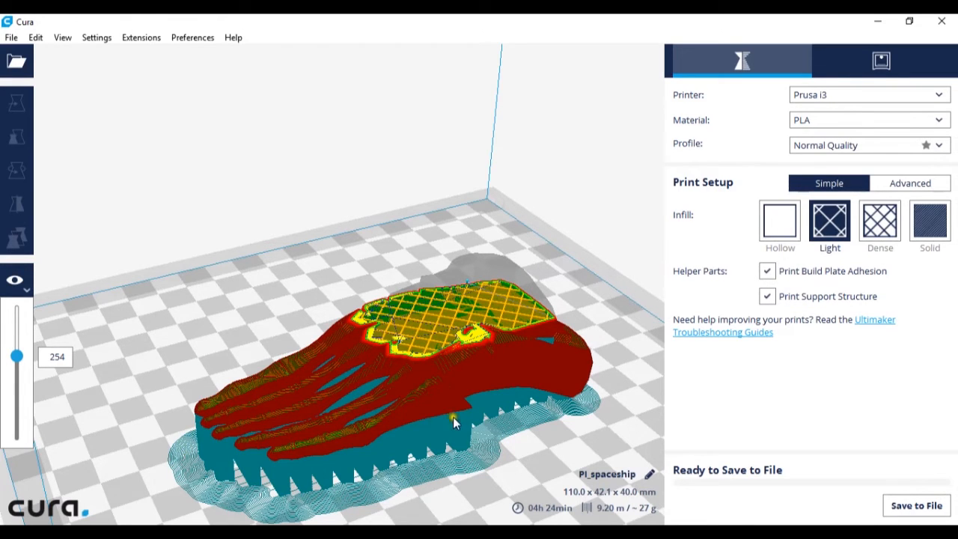
Orbit around the sliced foot to view it from the side, then look down on it from above.
left_click_drag(452, 422, 347, 404)
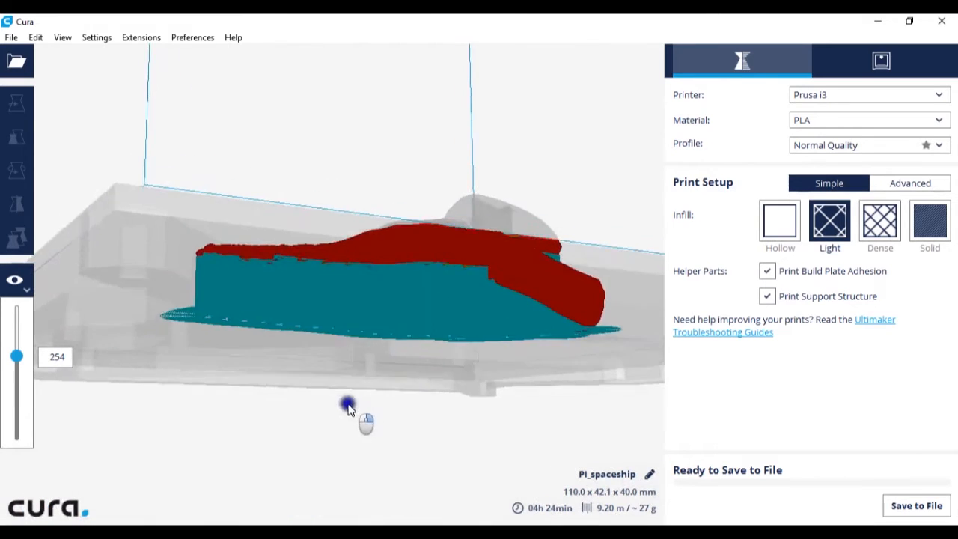
left_click_drag(348, 404, 390, 330)
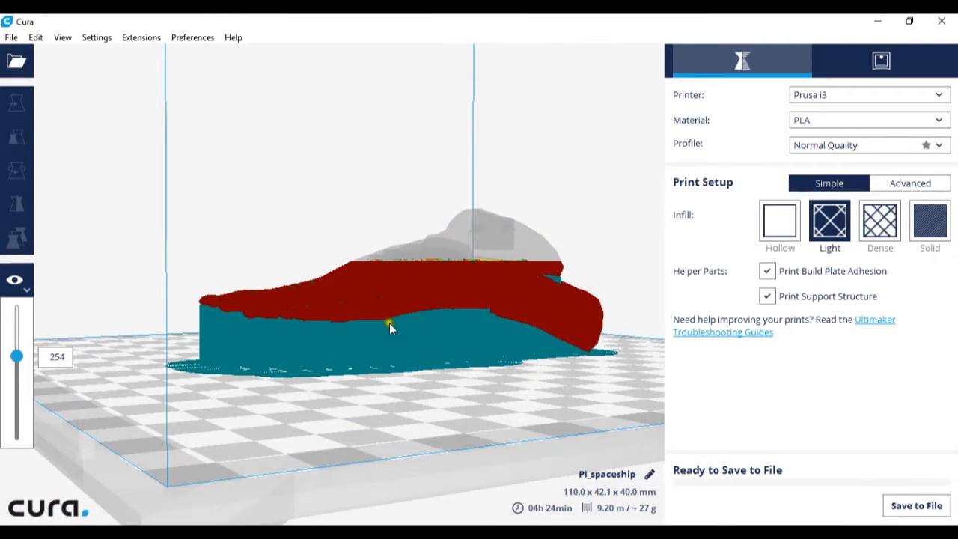
left_click_drag(389, 330, 329, 366)
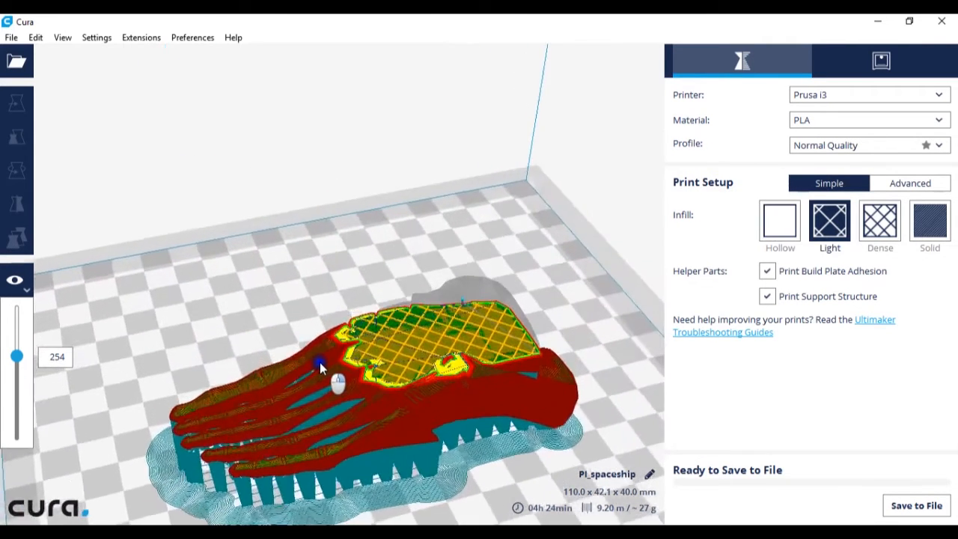
left_click_drag(322, 367, 347, 377)
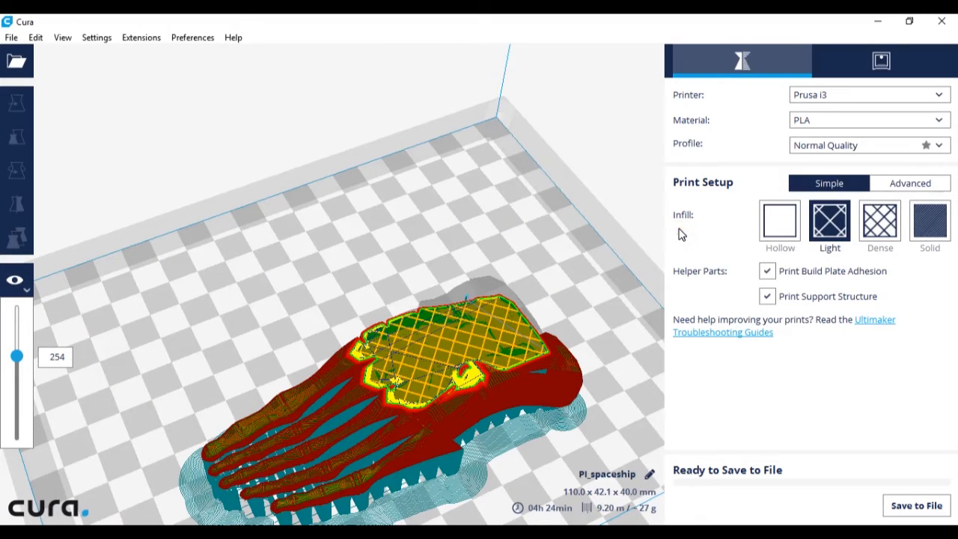
mouse_move(830, 225)
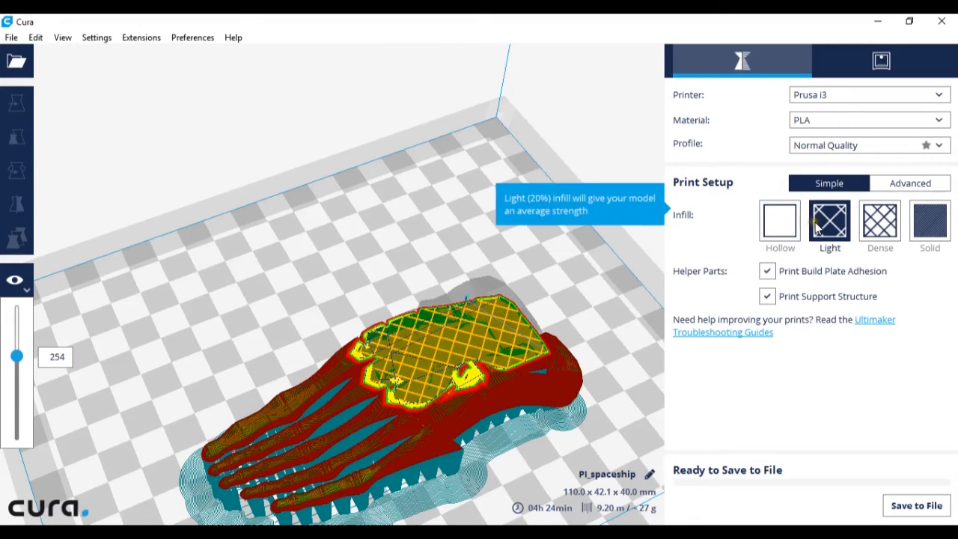
mouse_move(479, 367)
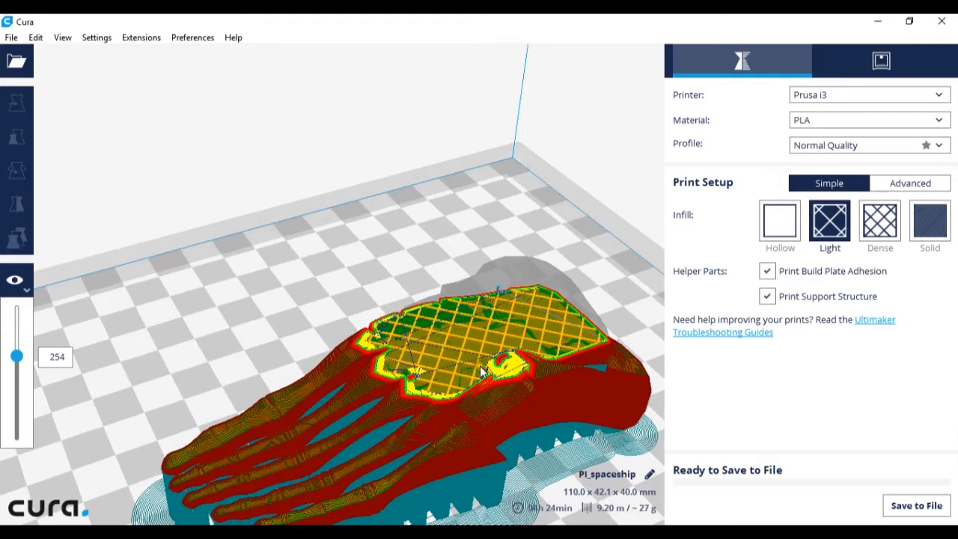
mouse_move(666, 248)
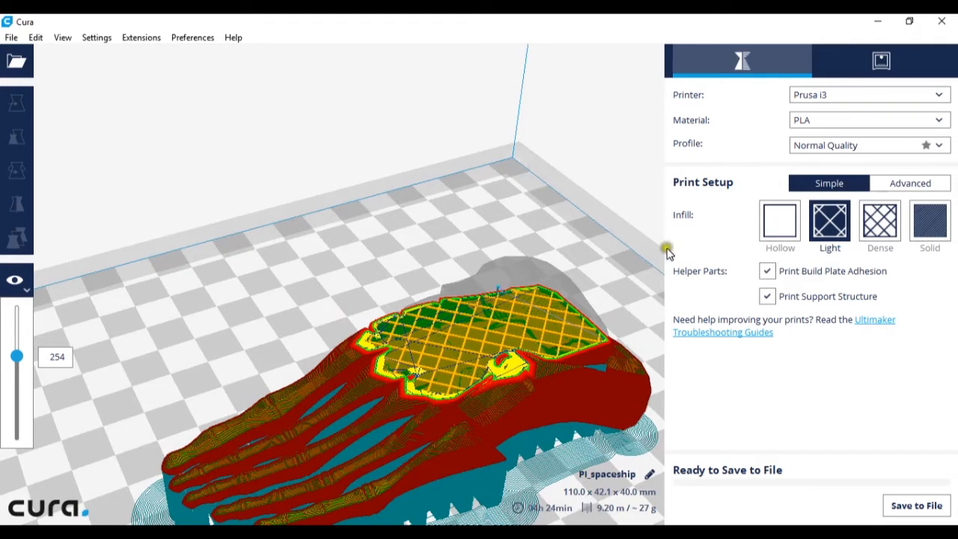
mouse_move(780, 224)
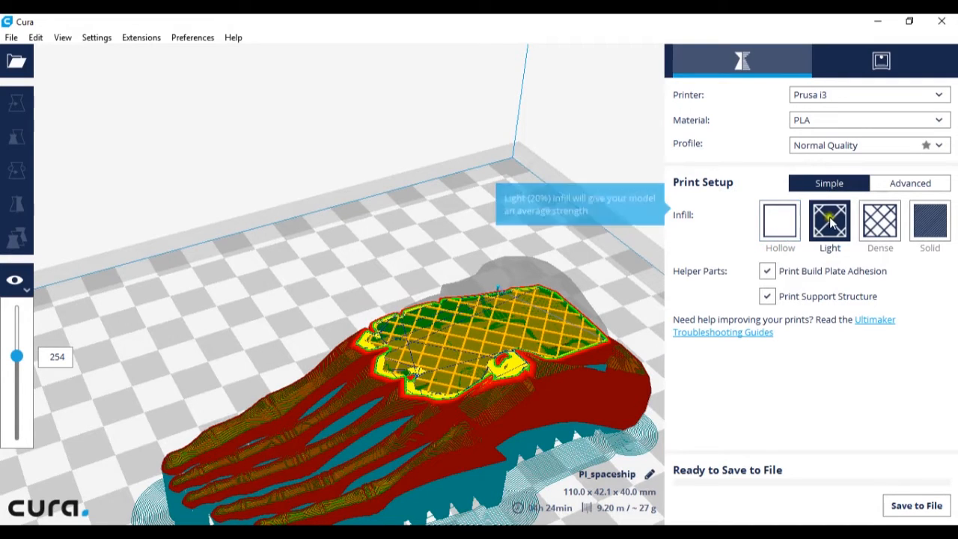
mouse_move(929, 225)
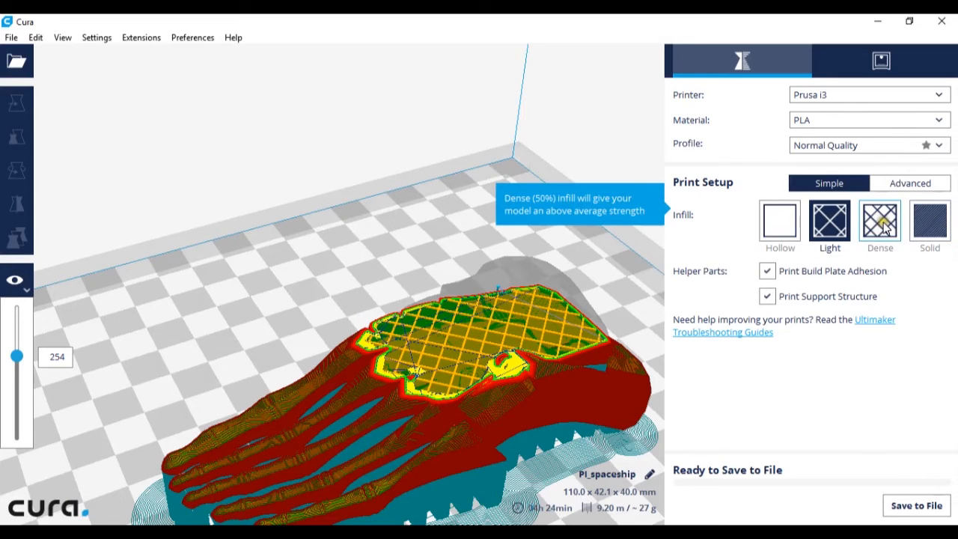
mouse_move(557, 377)
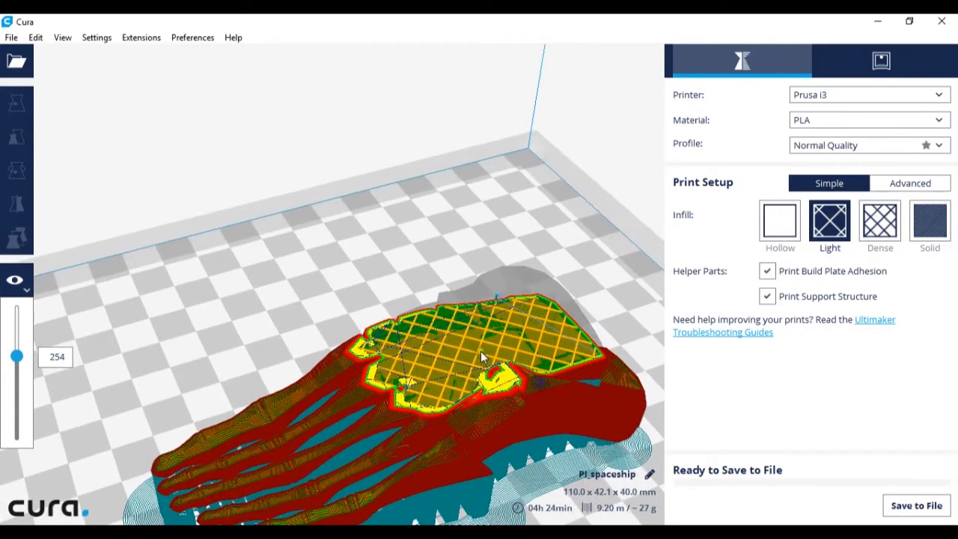
mouse_move(880, 224)
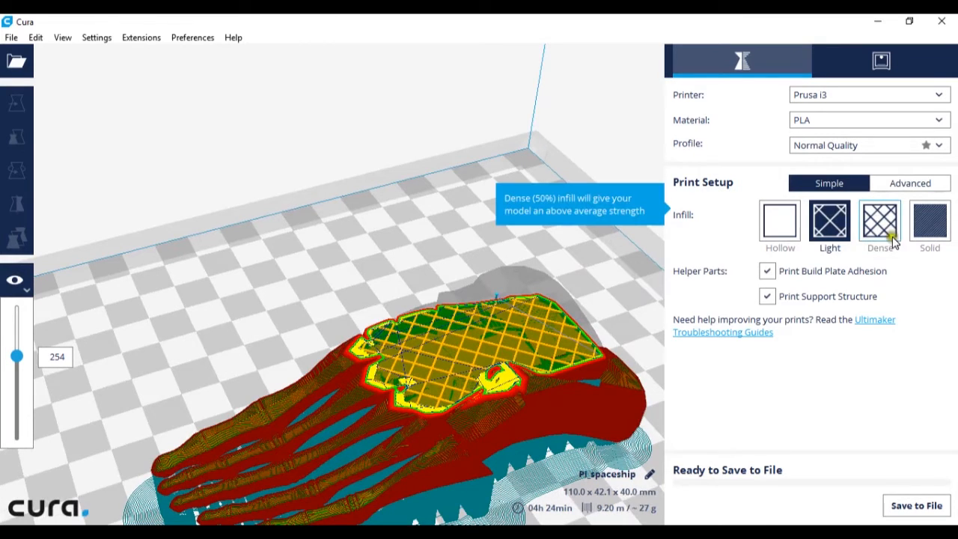
Switch to the Dense 50% infill preset and inspect the re-sliced foot with its denser infill.
left_click(880, 221)
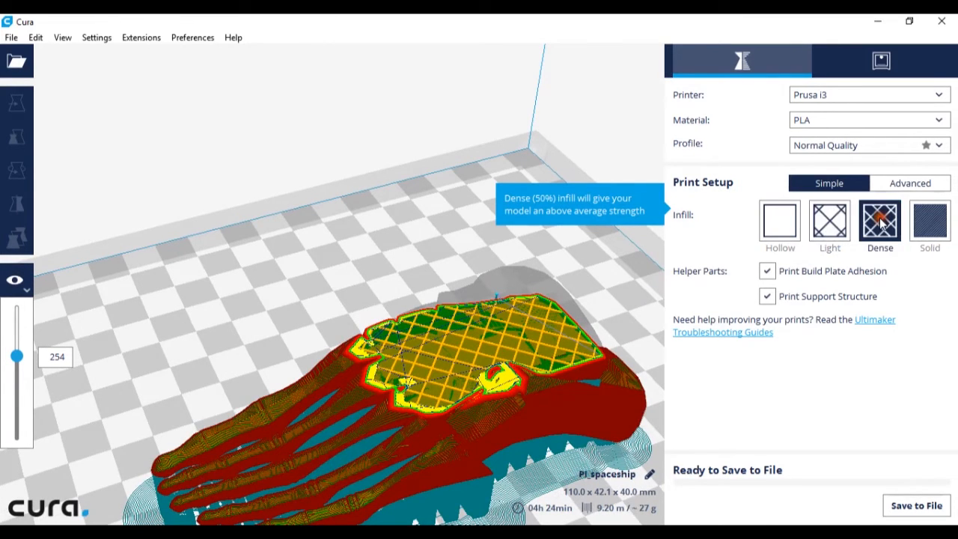
left_click(880, 222)
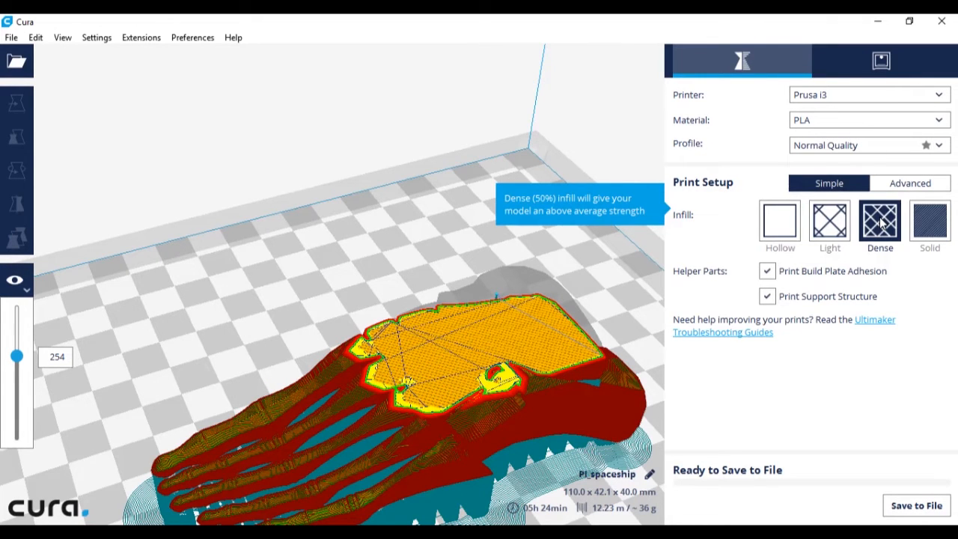
mouse_move(521, 516)
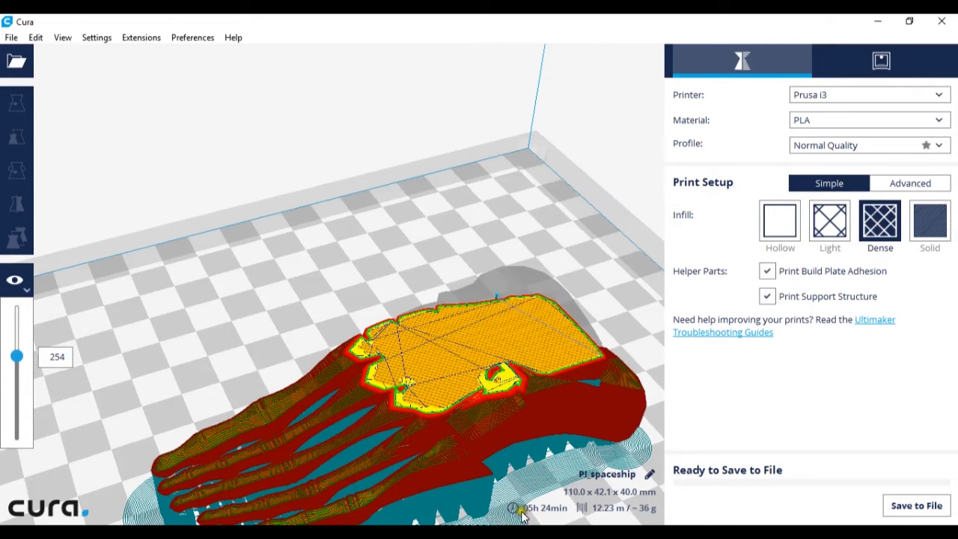
mouse_move(614, 512)
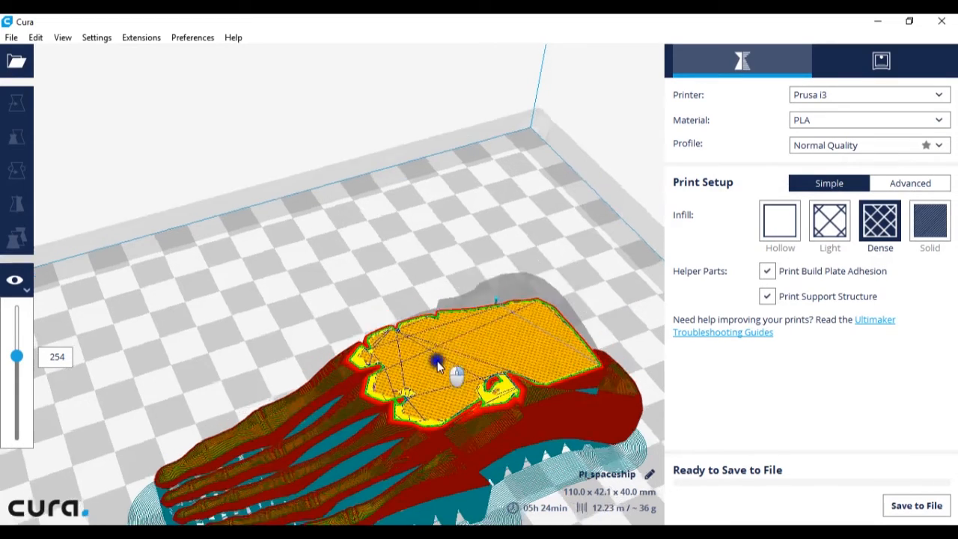
left_click_drag(437, 365, 542, 332)
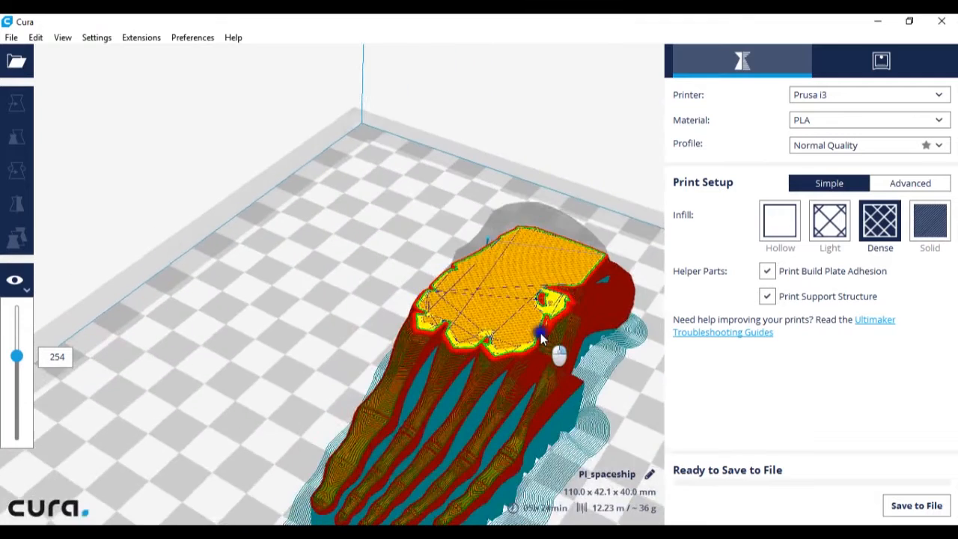
left_click_drag(542, 332, 476, 317)
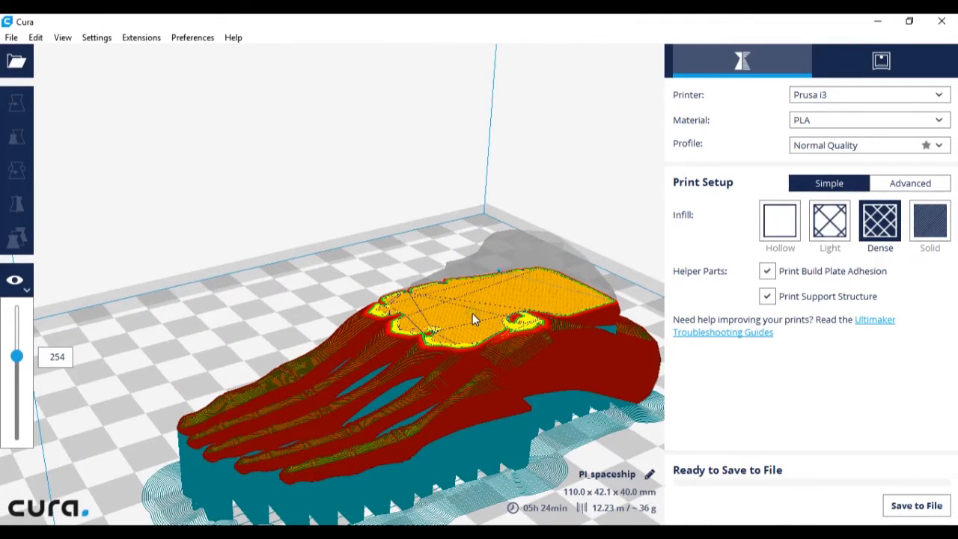
mouse_move(883, 192)
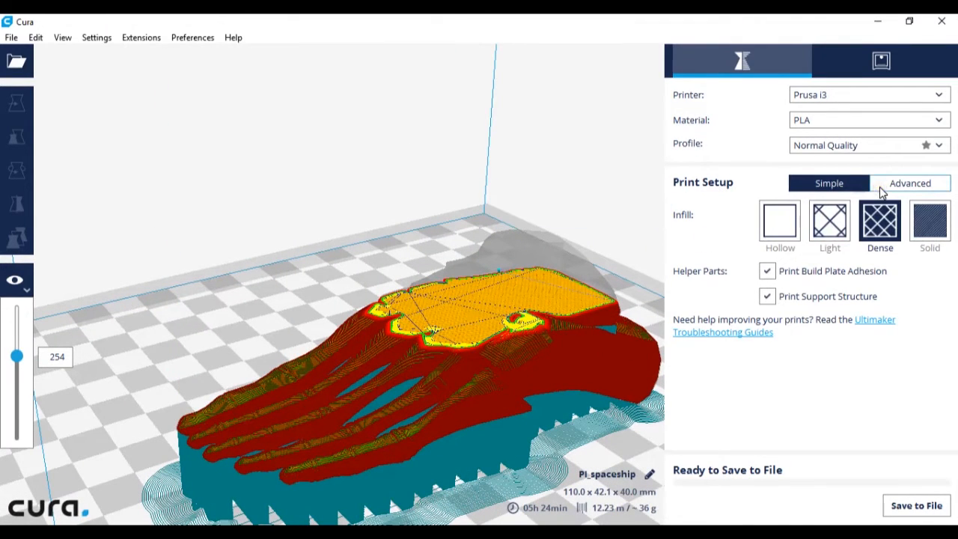
Show the Advanced print settings and expand Quality to reveal the 0.1 mm layer height.
left_click(910, 183)
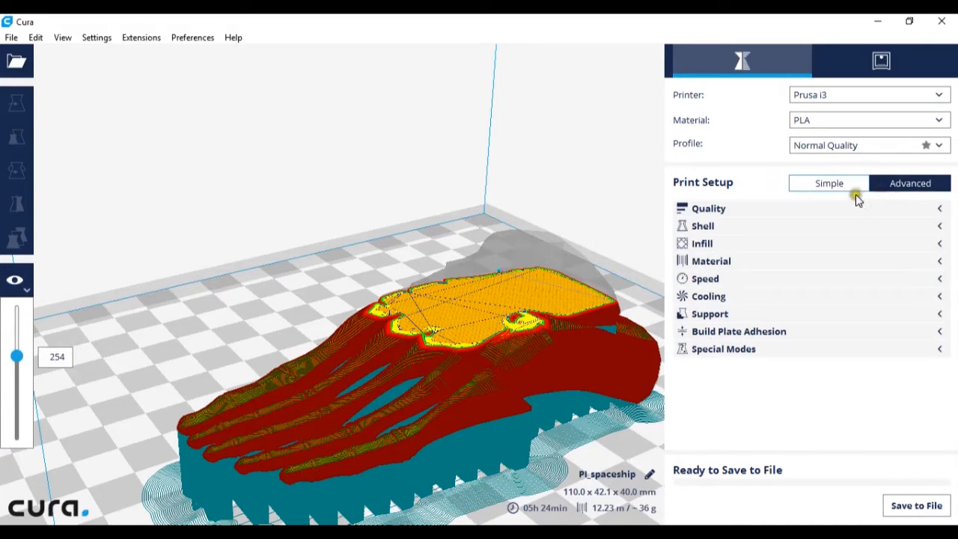
mouse_move(943, 208)
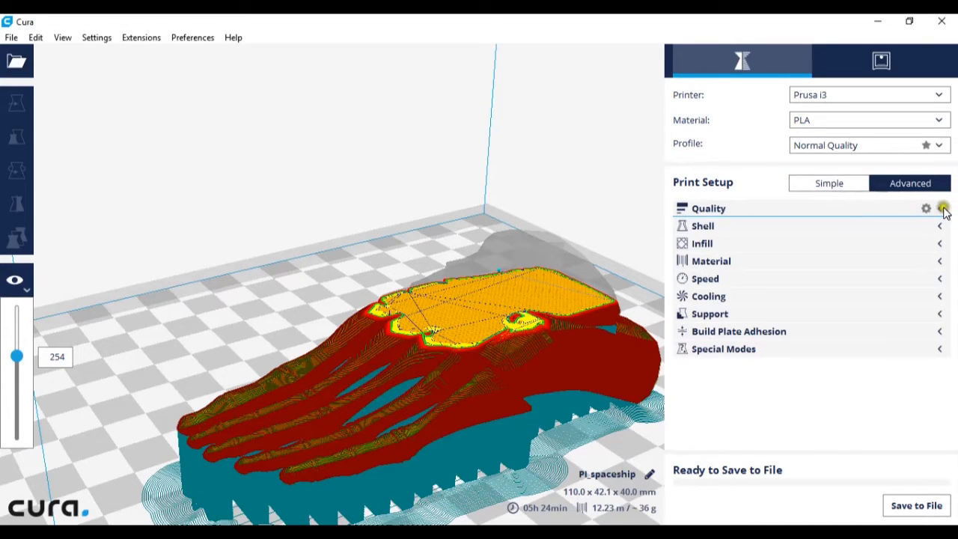
left_click(941, 208)
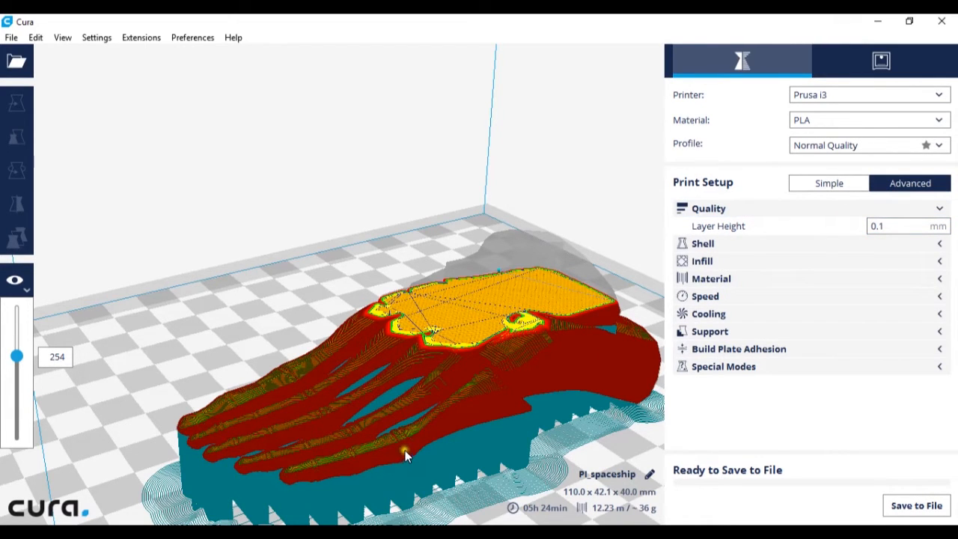
mouse_move(434, 441)
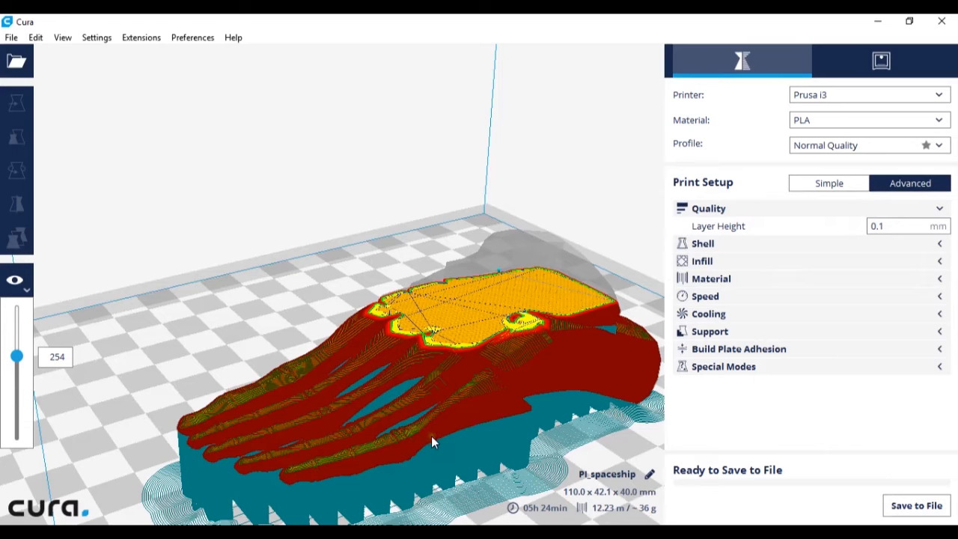
mouse_move(366, 455)
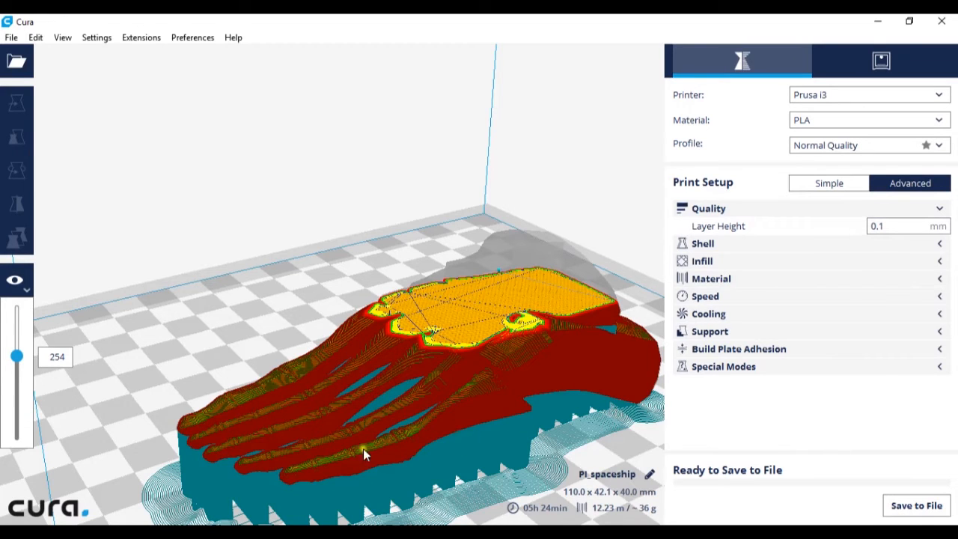
mouse_move(838, 247)
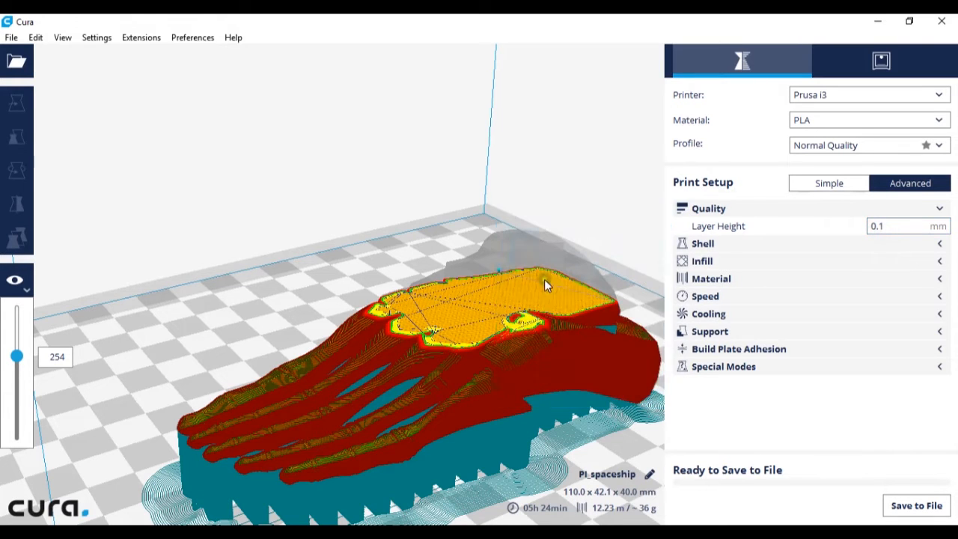
mouse_move(587, 338)
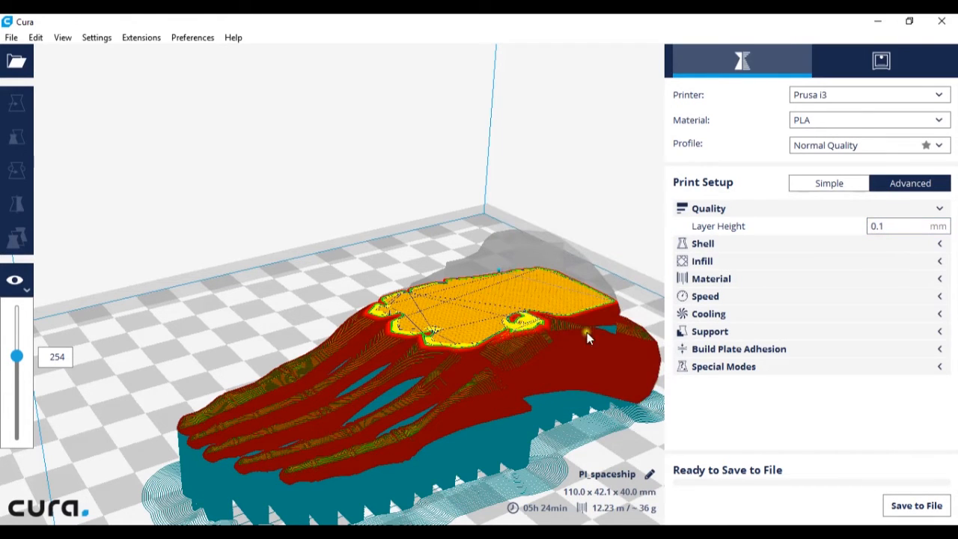
left_click(898, 224)
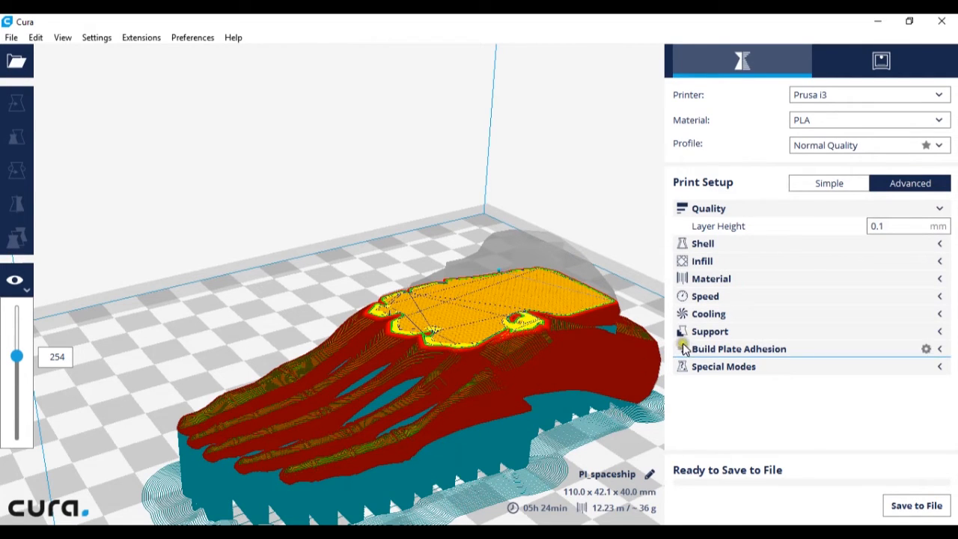
mouse_move(681, 296)
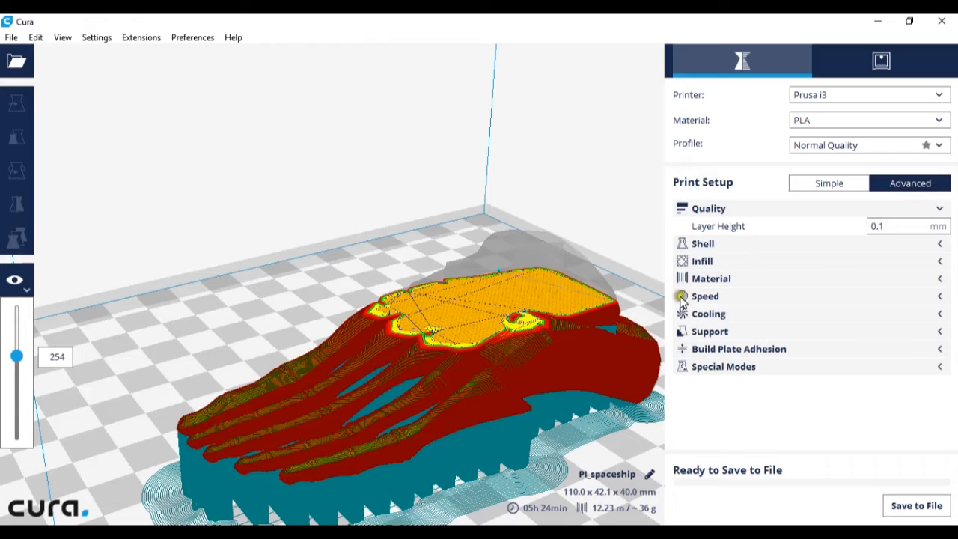
mouse_move(832, 149)
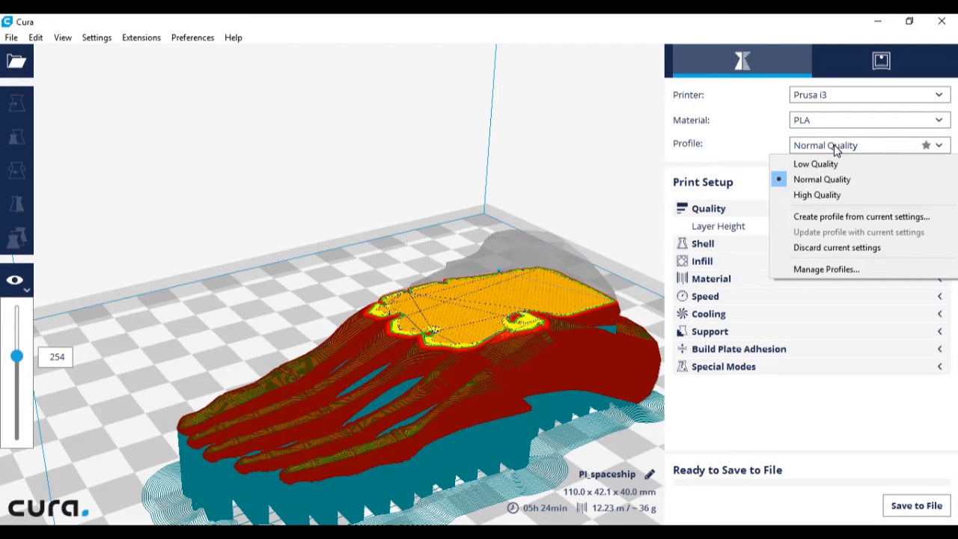
mouse_move(817, 195)
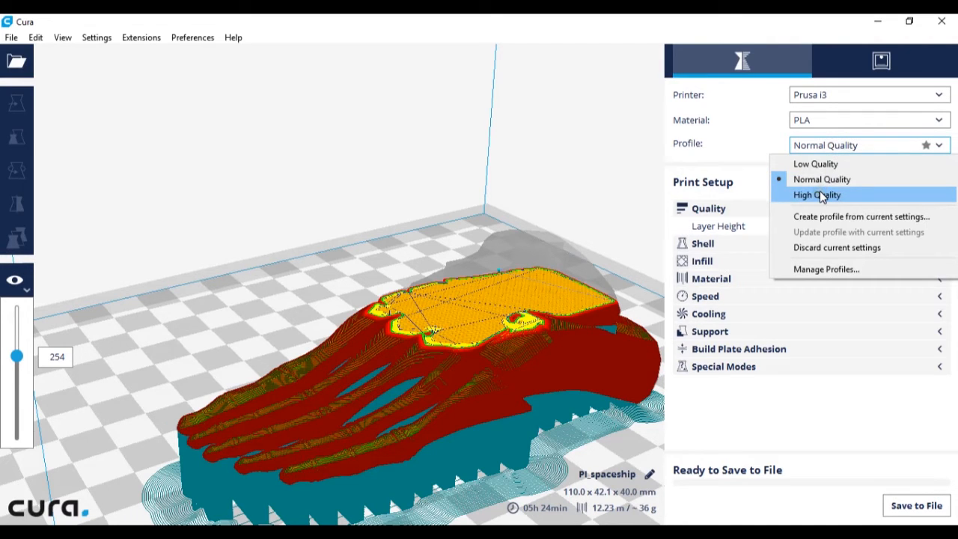
mouse_move(703, 182)
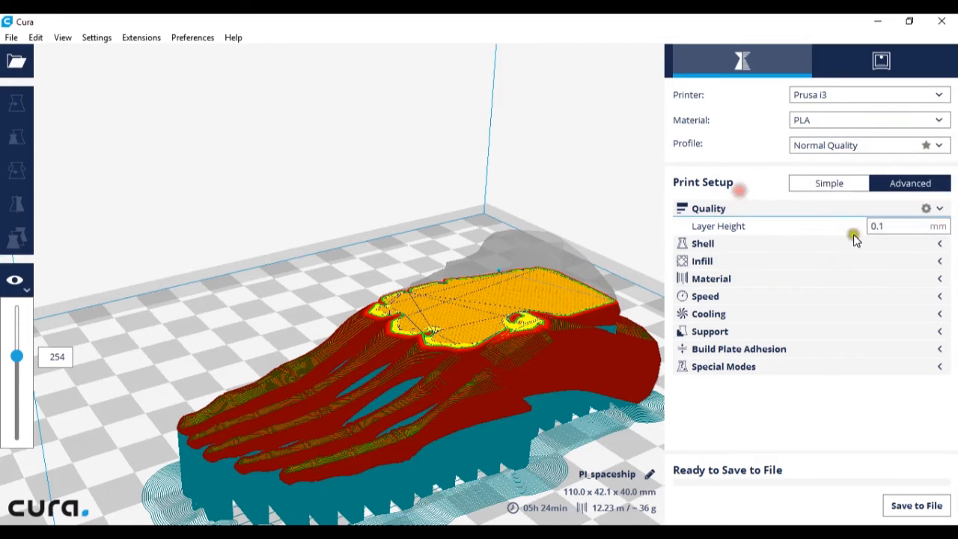
mouse_move(877, 212)
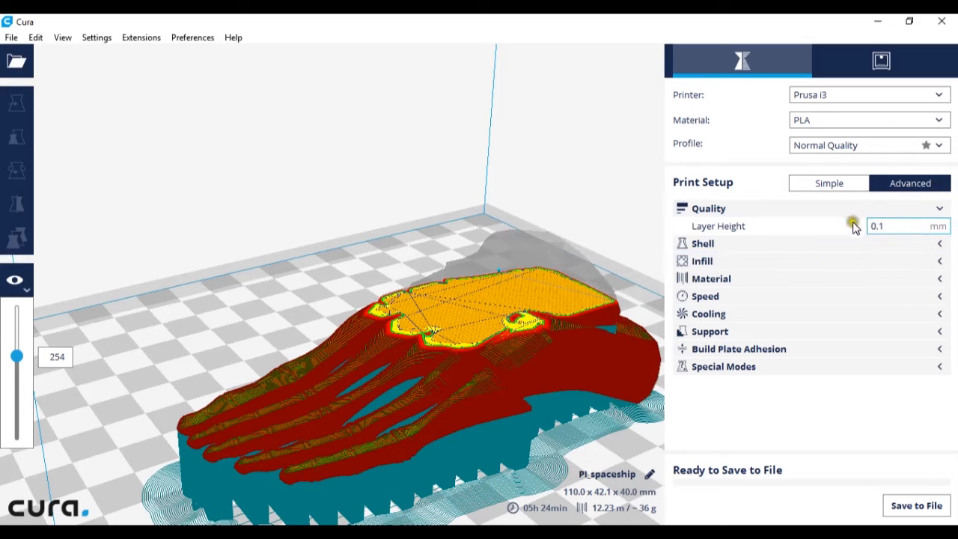
mouse_move(876, 221)
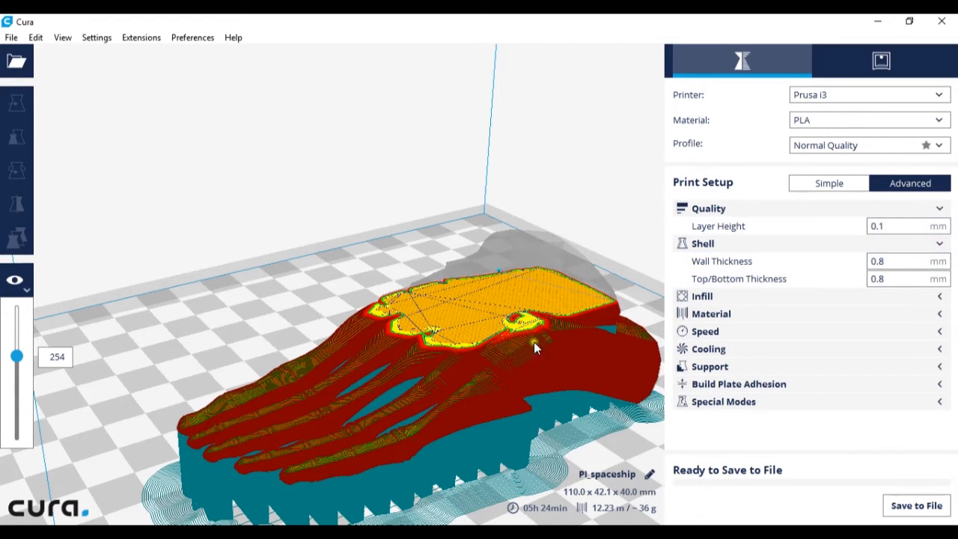
mouse_move(485, 435)
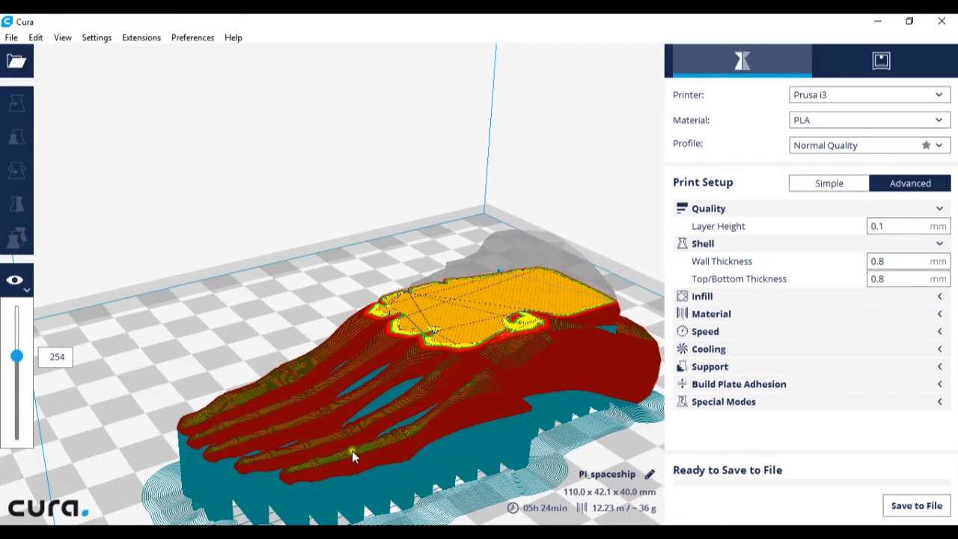
mouse_move(404, 425)
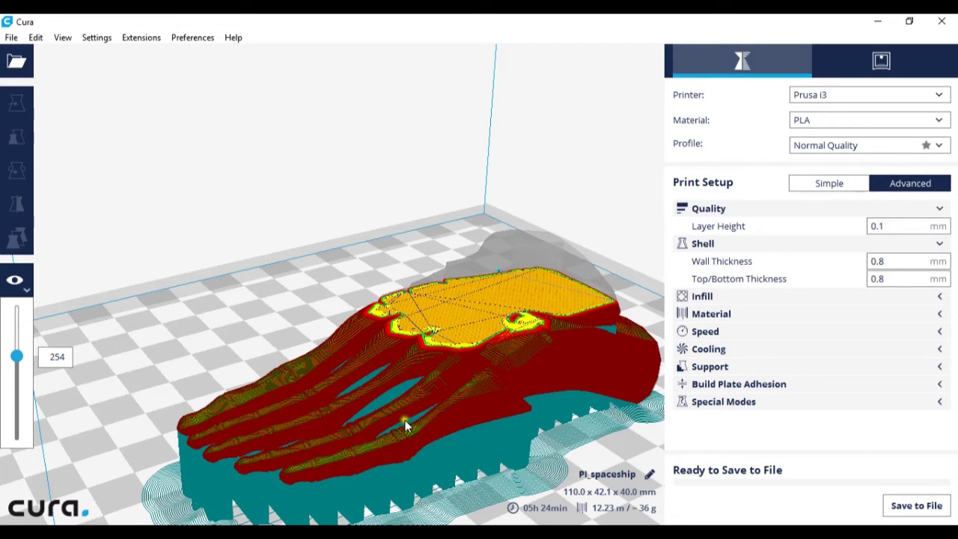
mouse_move(333, 414)
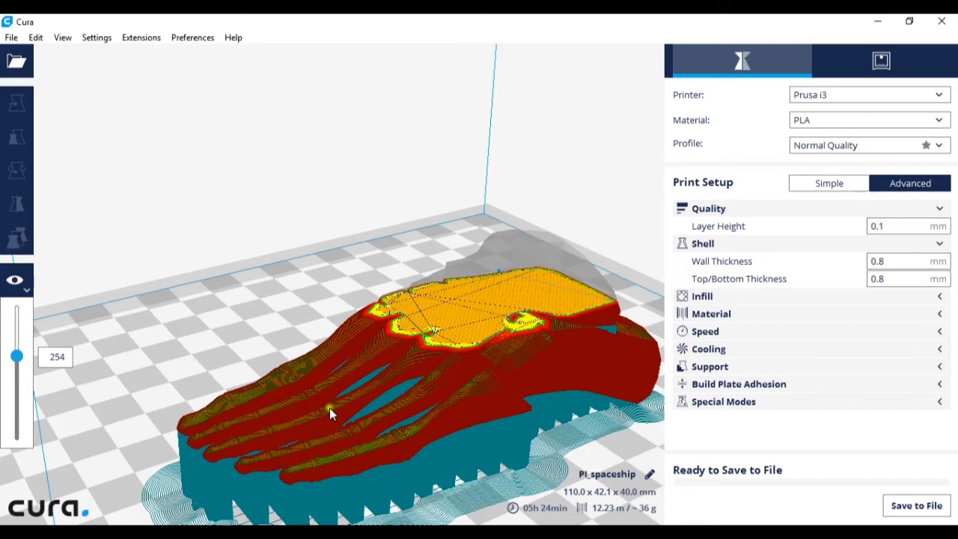
Review the 0.8 mm shell thickness settings and zoom in on the foot's top layer from above.
left_click_drag(333, 414, 362, 493)
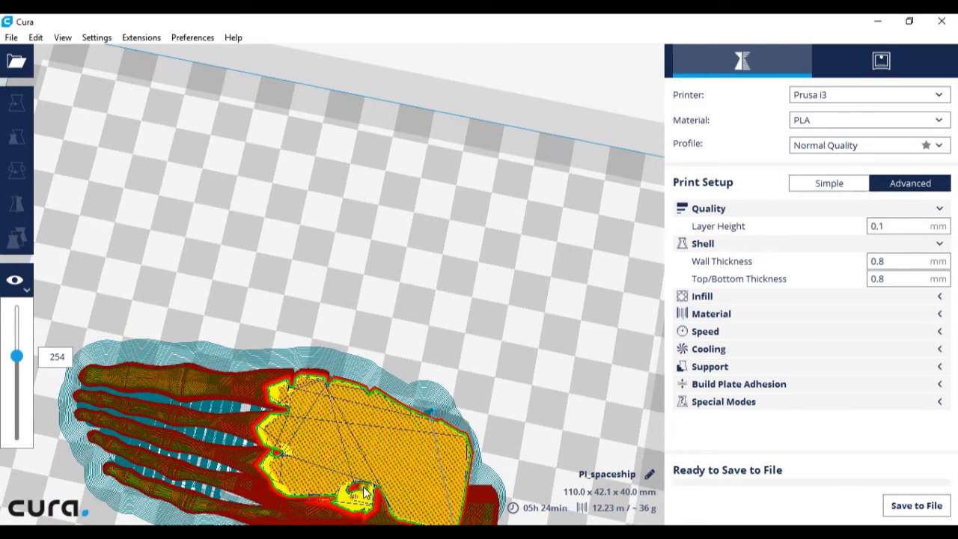
mouse_move(292, 377)
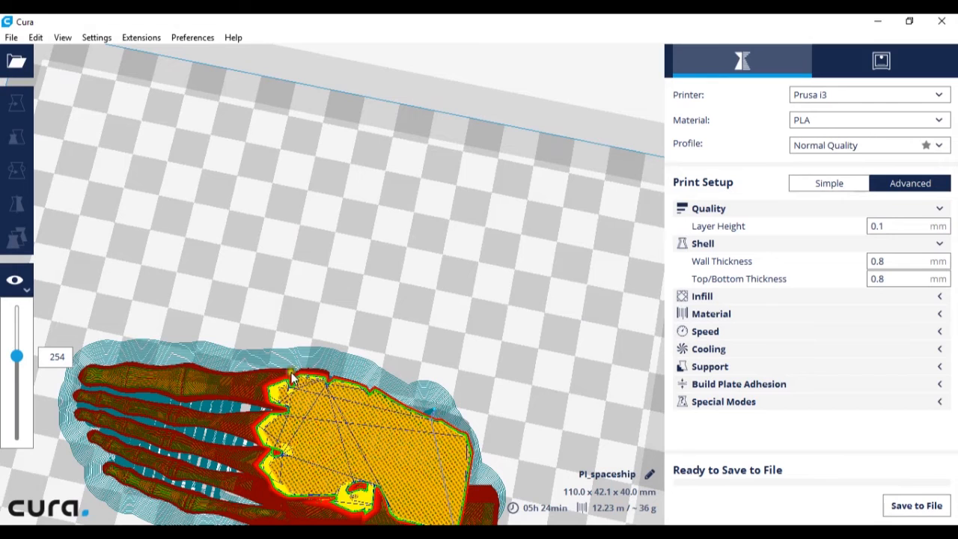
mouse_move(440, 518)
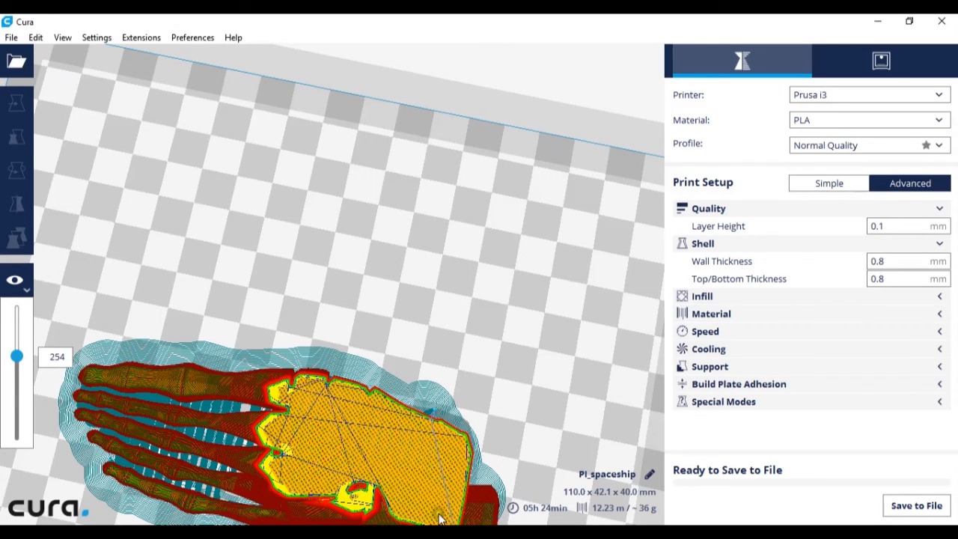
mouse_move(587, 335)
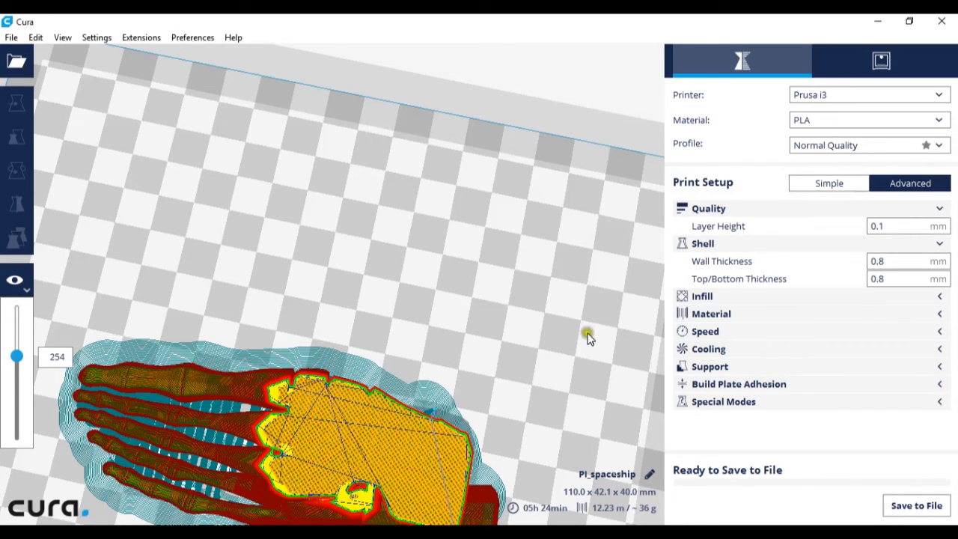
left_click(898, 261)
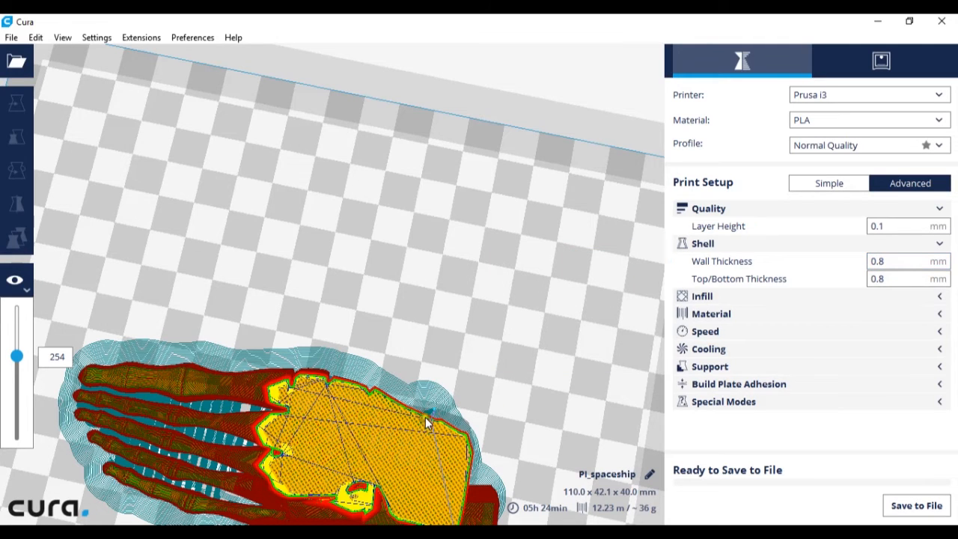
left_click_drag(427, 422, 449, 491)
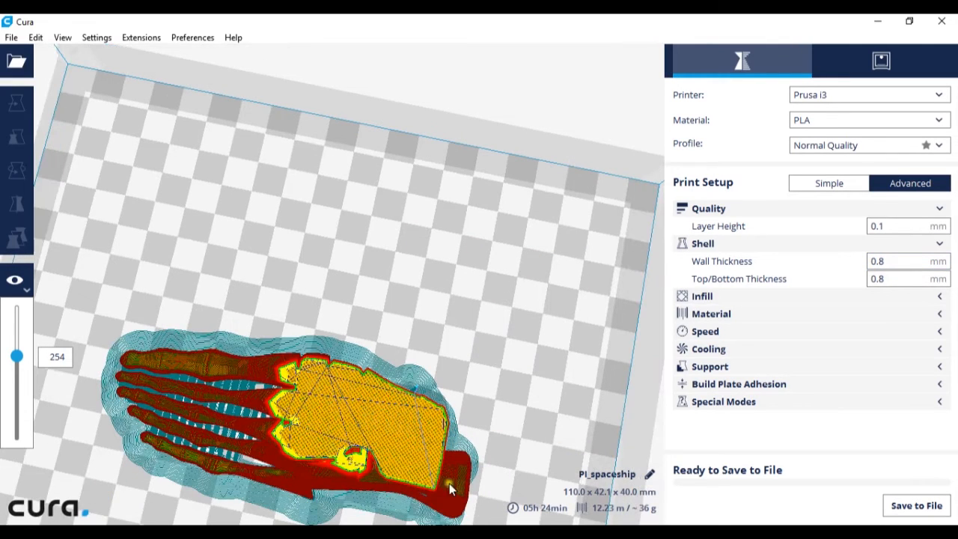
mouse_move(358, 371)
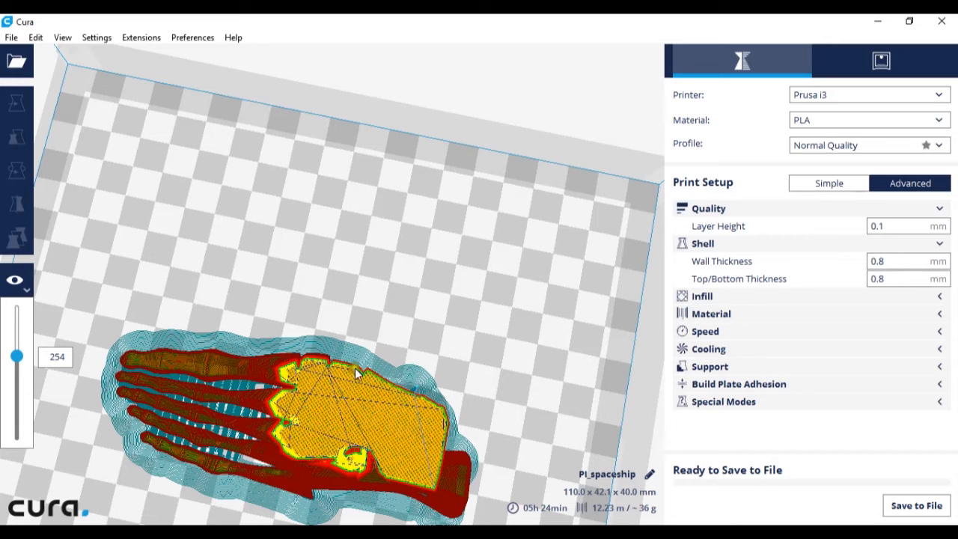
mouse_move(362, 491)
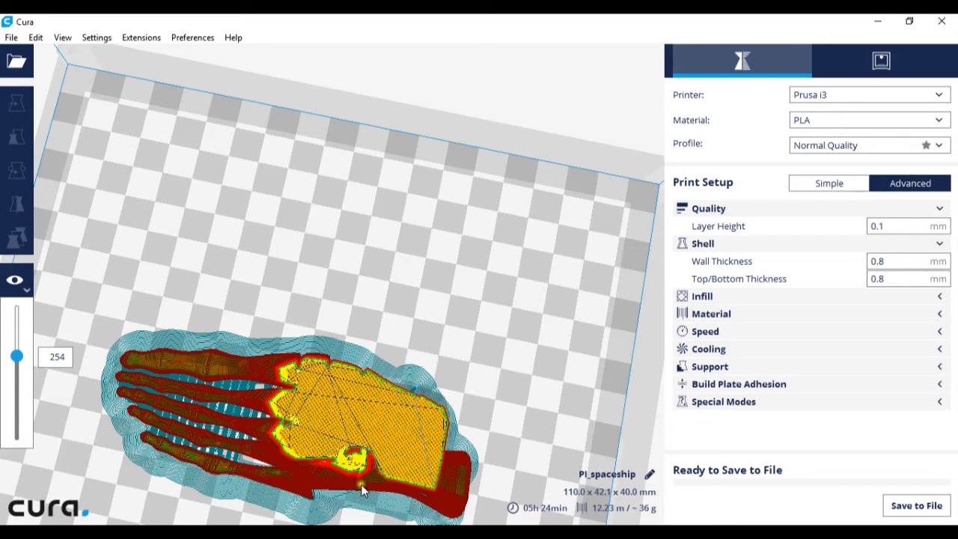
mouse_move(297, 461)
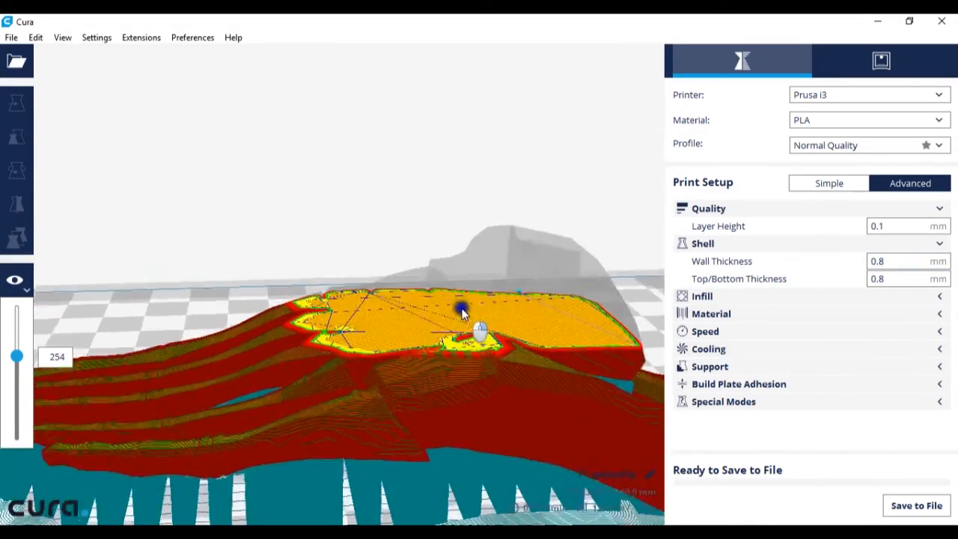
left_click_drag(461, 310, 502, 344)
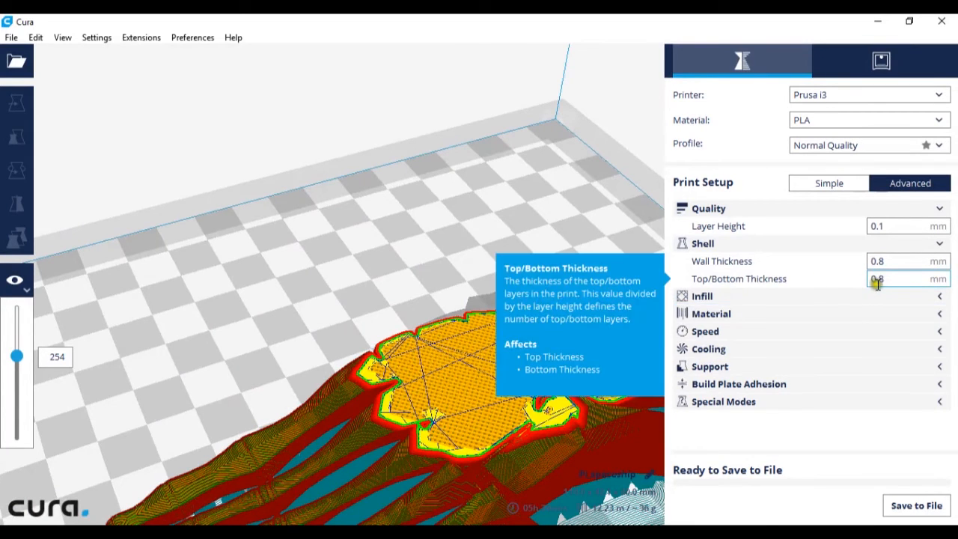
mouse_move(685, 267)
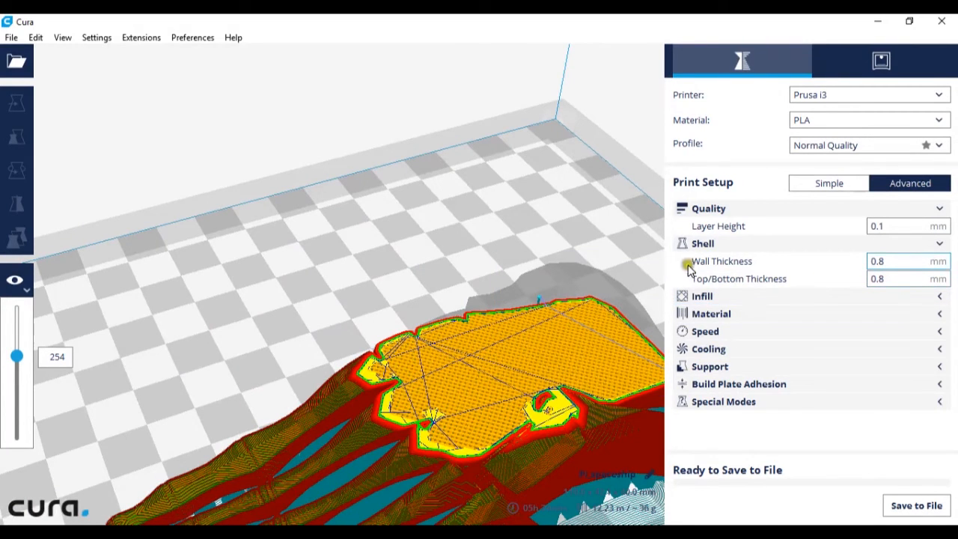
mouse_move(694, 296)
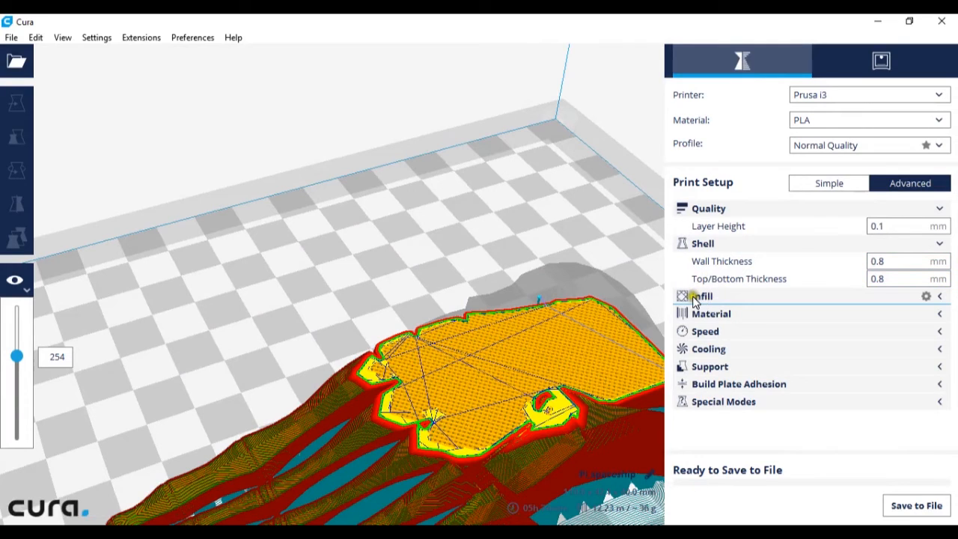
mouse_move(941, 296)
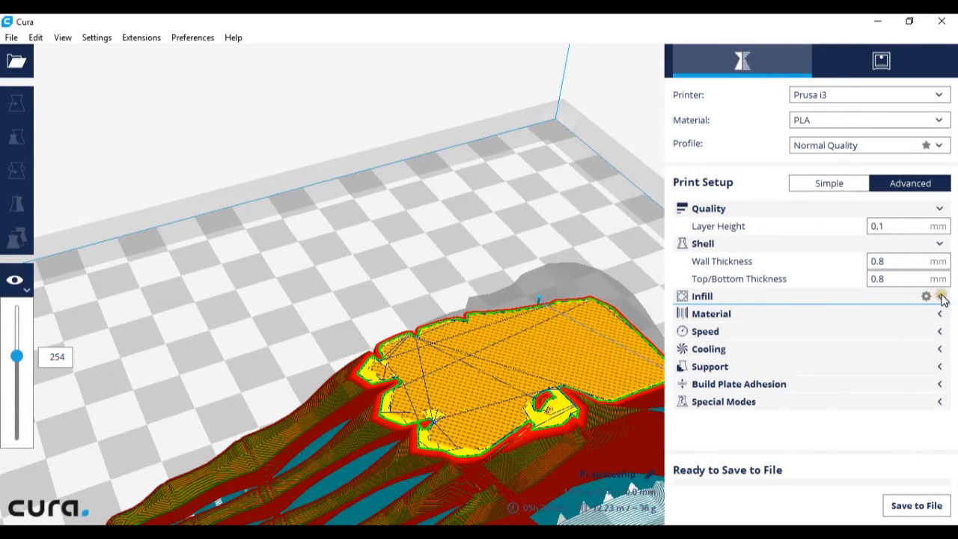
Expand the Infill group and keep the infill density at 50%.
left_click(940, 297)
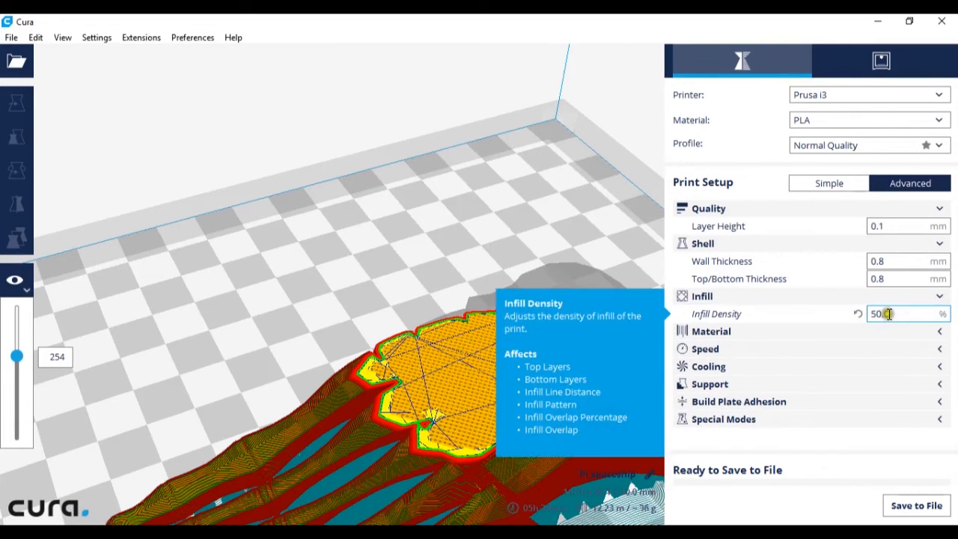
triple_click(901, 314)
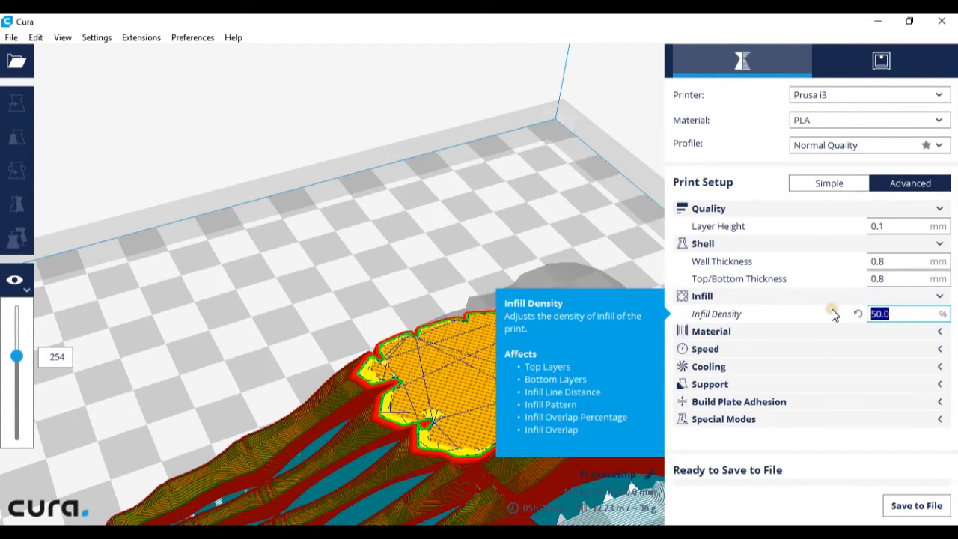
left_click(891, 314)
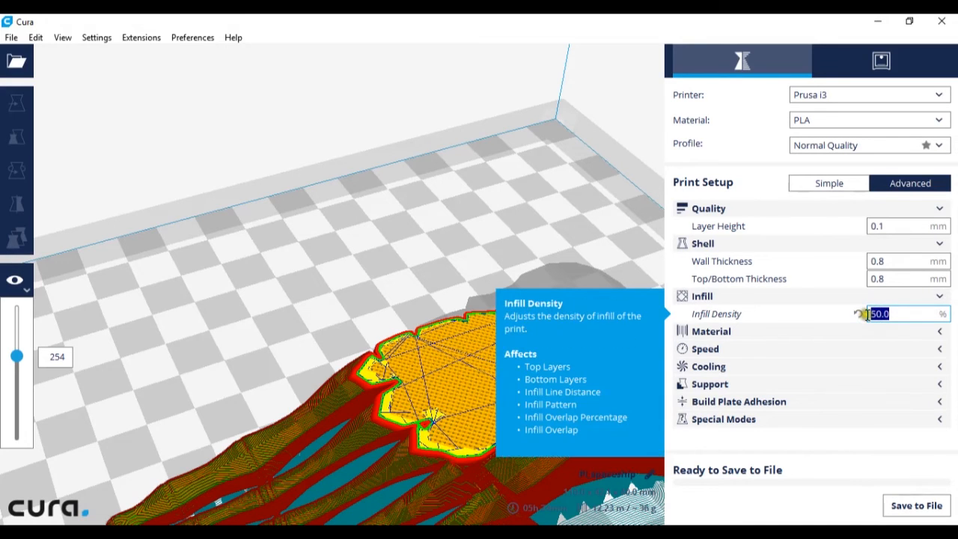
mouse_move(865, 321)
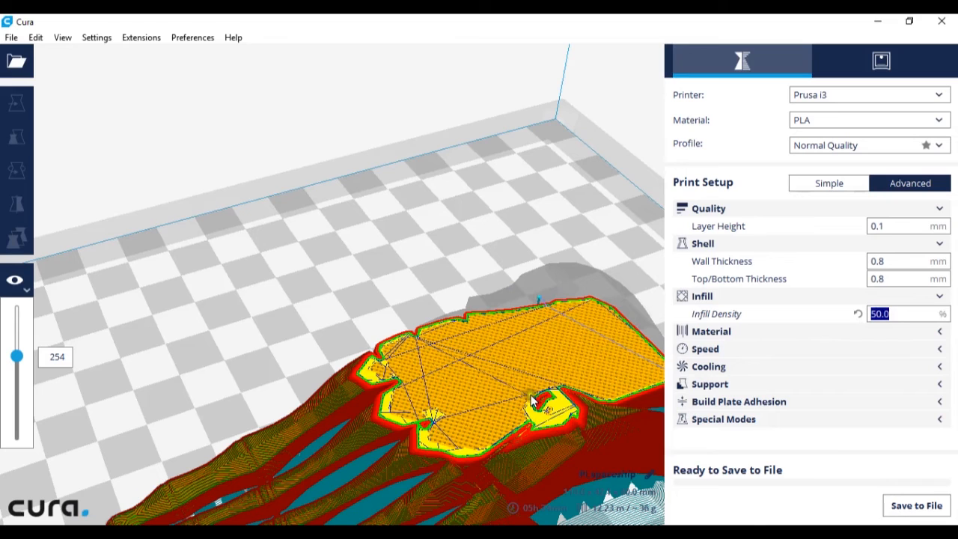
mouse_move(500, 387)
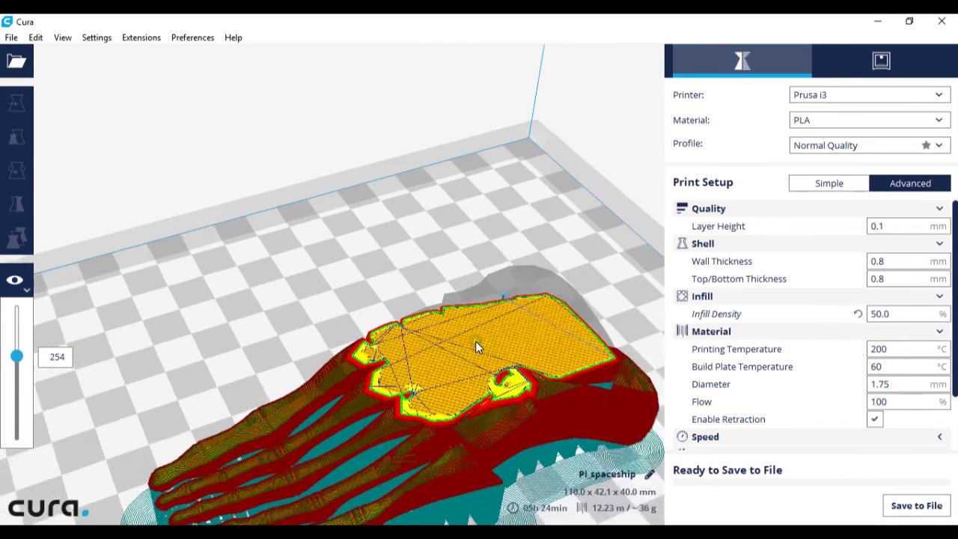
Pull back to the whole foot and expand Material showing 200 °C, 60 °C bed, 1.75 mm, retraction on.
left_click_drag(479, 347, 396, 352)
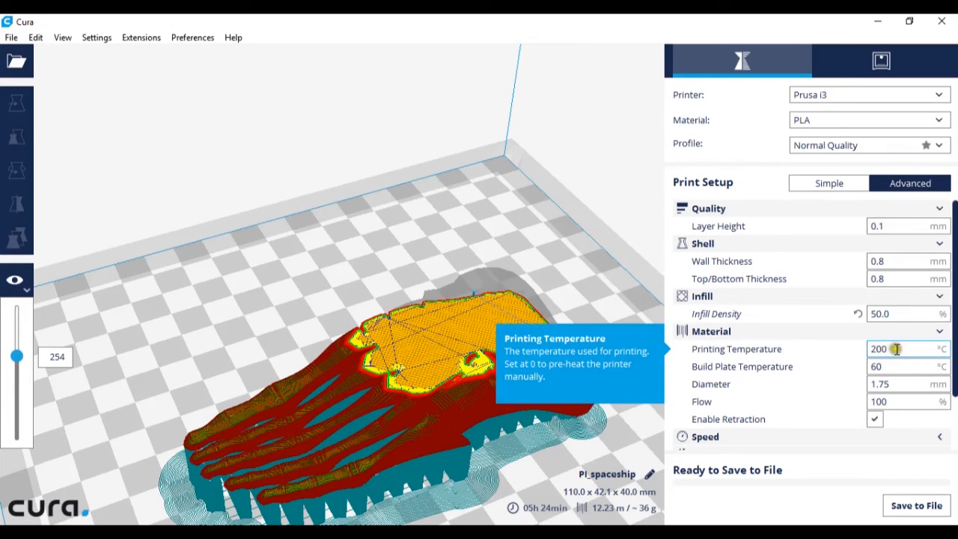
mouse_move(892, 345)
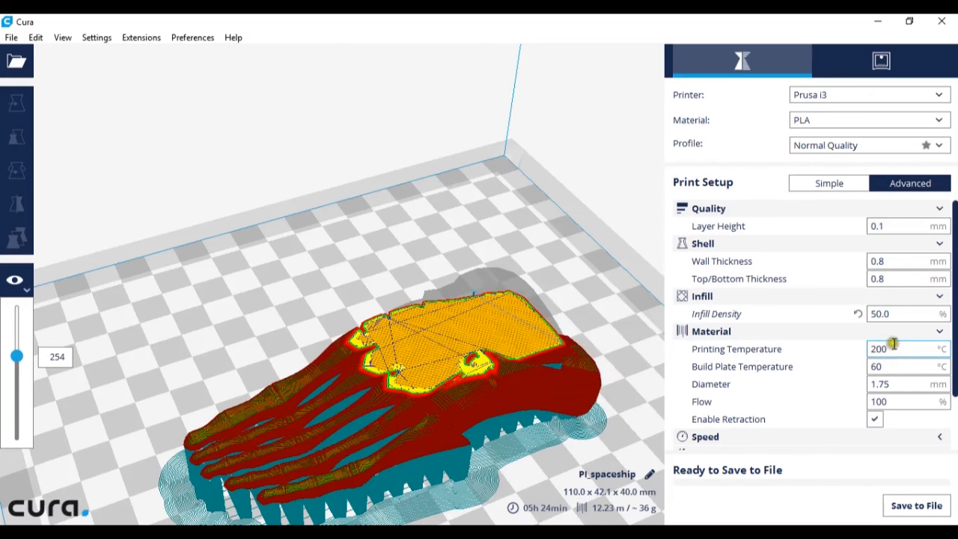
mouse_move(880, 341)
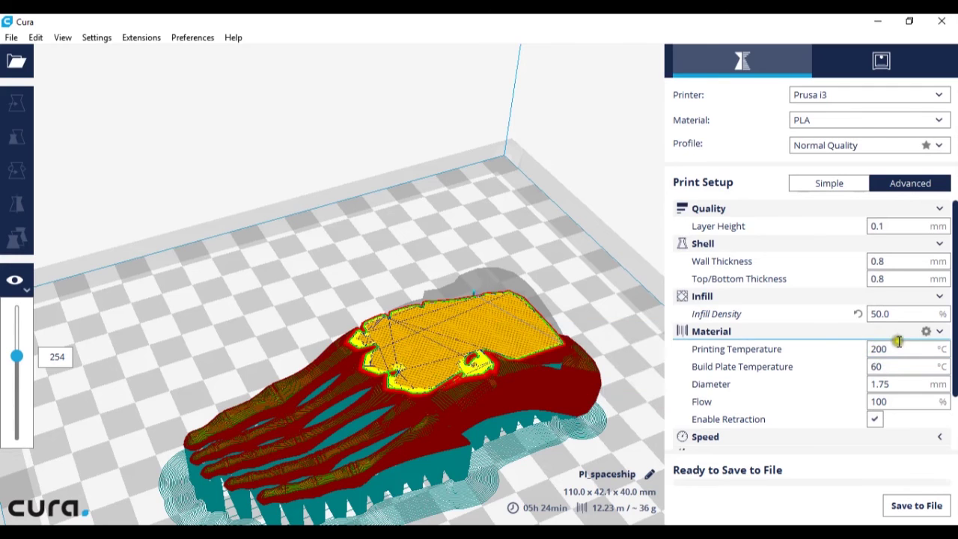
left_click(905, 365)
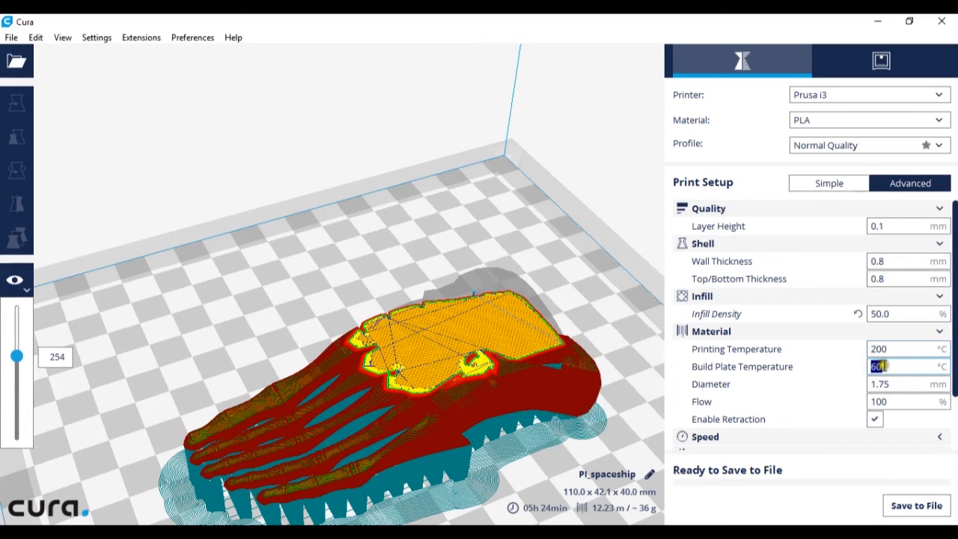
mouse_move(743, 365)
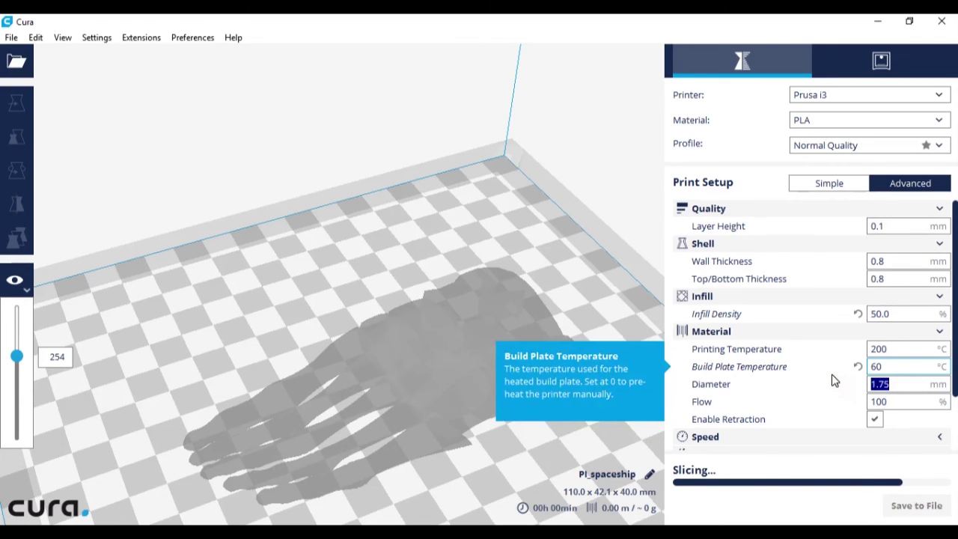
mouse_move(876, 416)
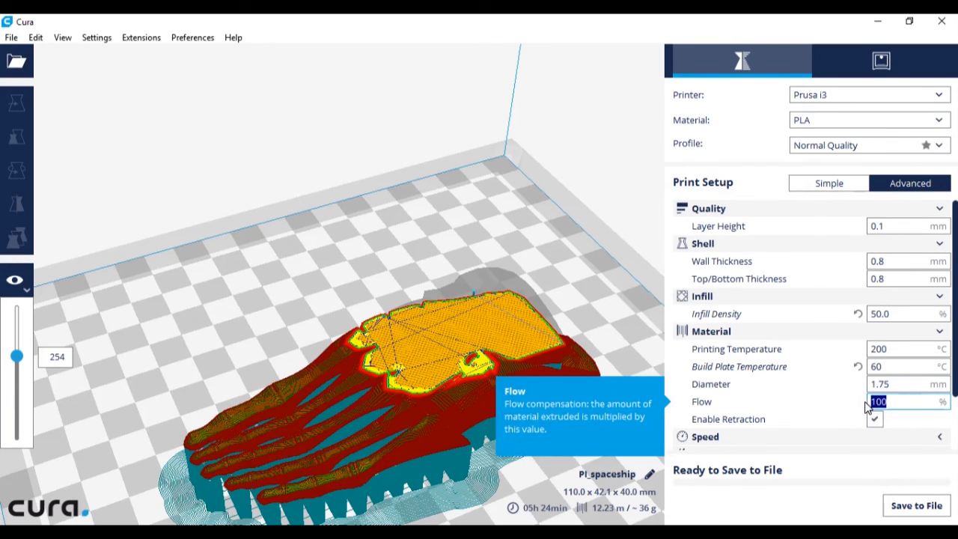
mouse_move(868, 432)
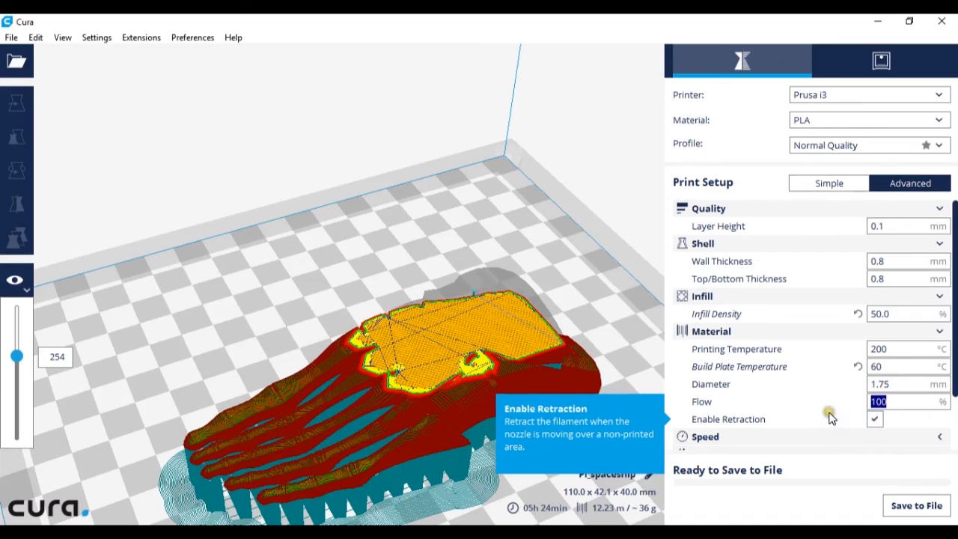
mouse_move(830, 412)
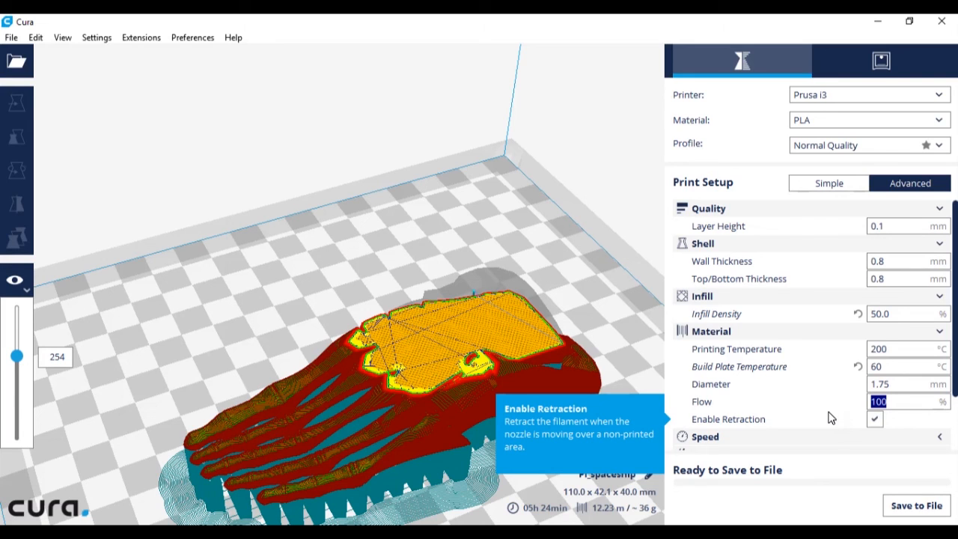
mouse_move(822, 401)
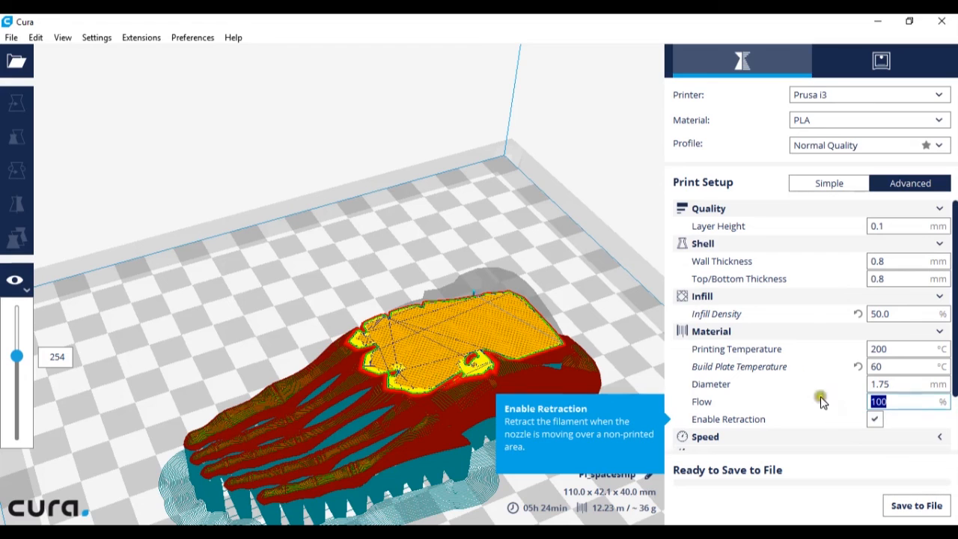
mouse_move(551, 271)
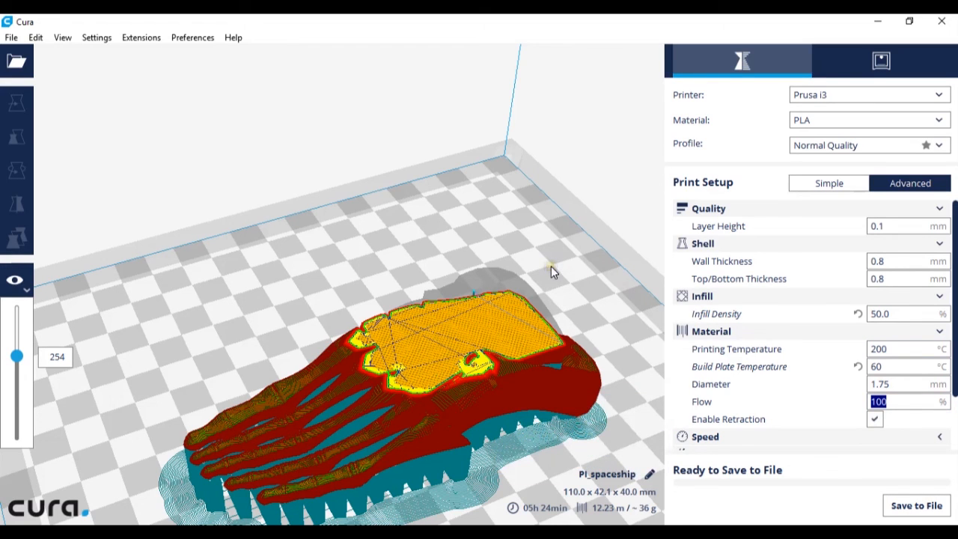
mouse_move(550, 275)
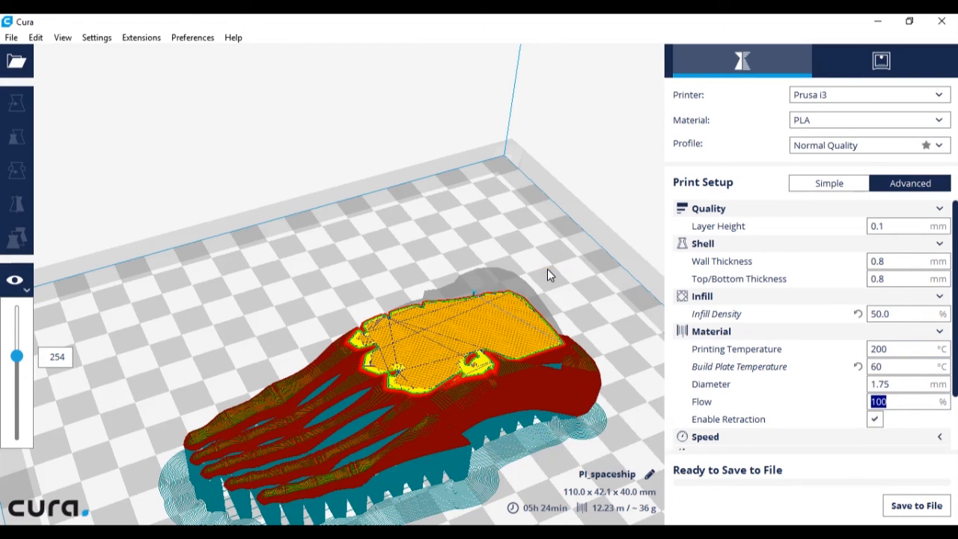